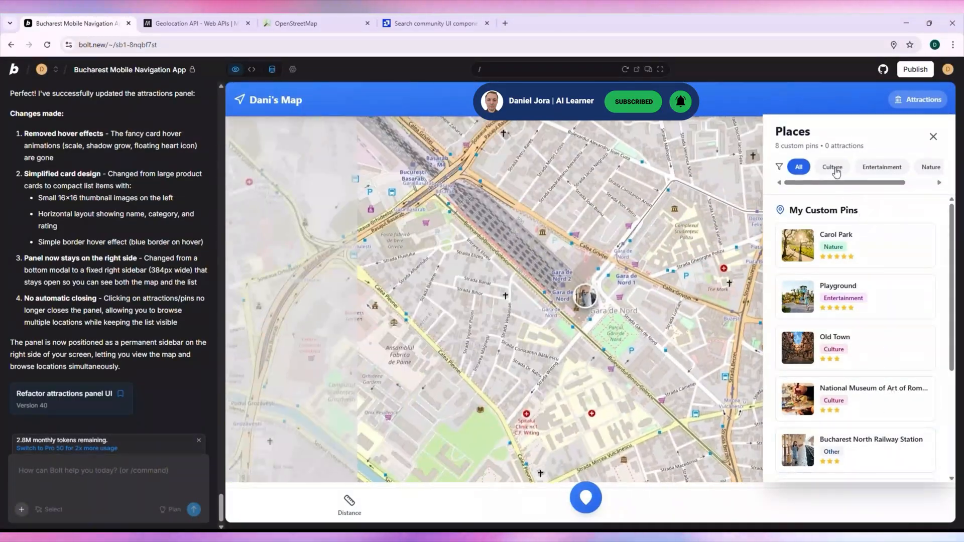
Filter the Places sidebar to show only Culture places
left_click(831, 167)
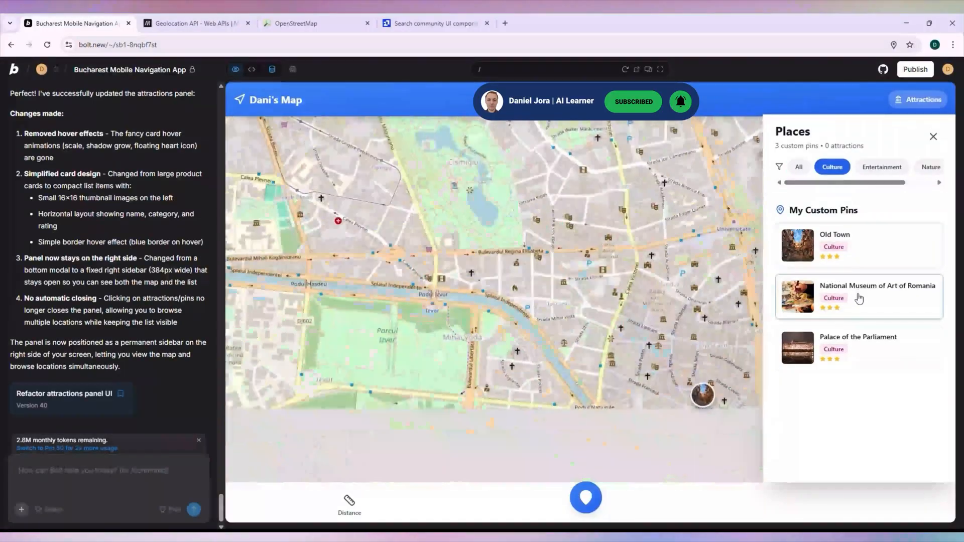
left_click(881, 166)
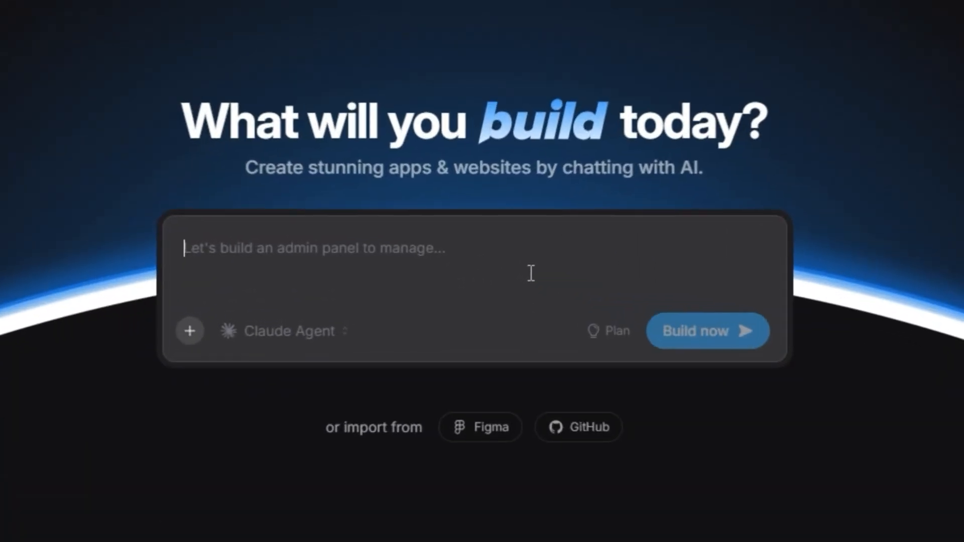
Submit a prompt for a Waze-like Bucharest map called Dani's Map, connectable from a mobile phone
type("lets build a map called")
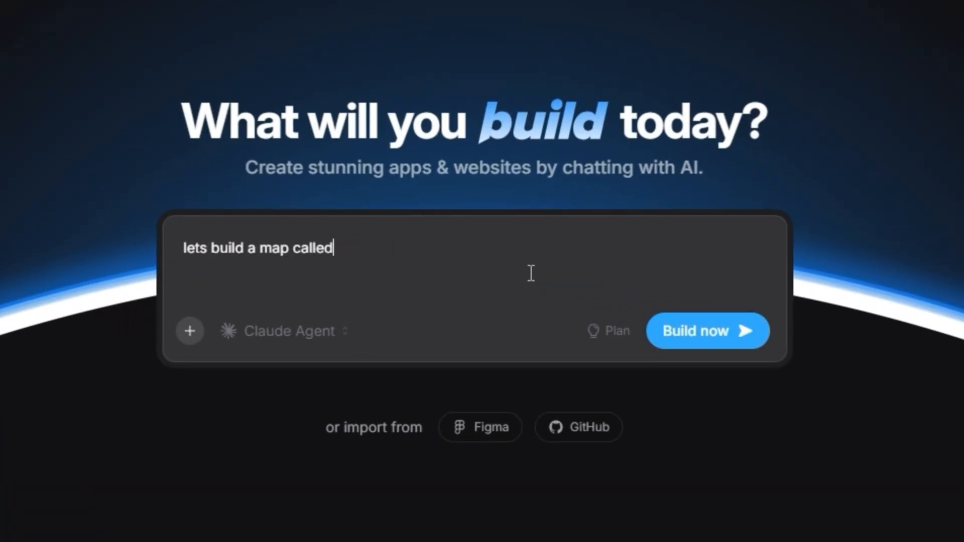
type("dani's map similar to that of waze. as location use bucharest in Romania. i also want t")
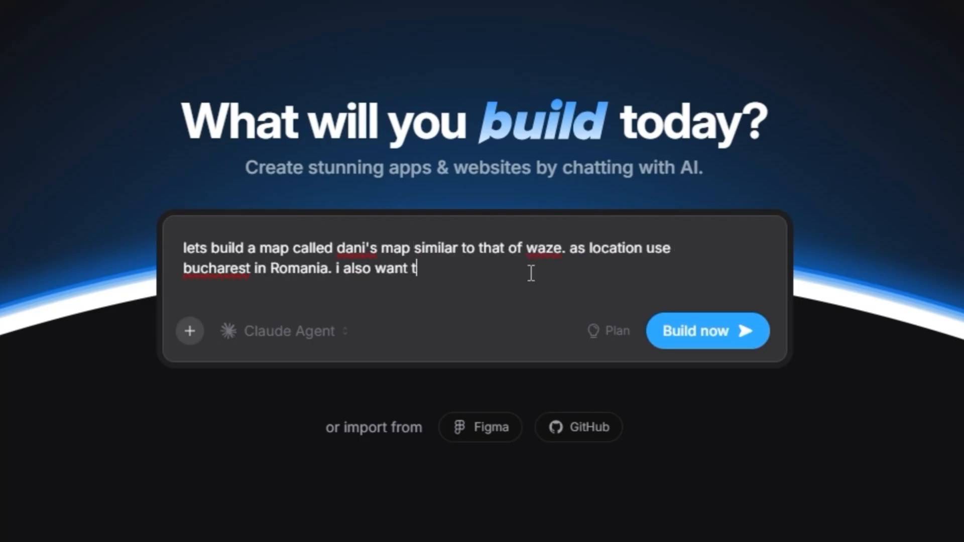
type("o connect to this map using mai mobile phone. tell me in the end what documentations for maps you are using to create d")
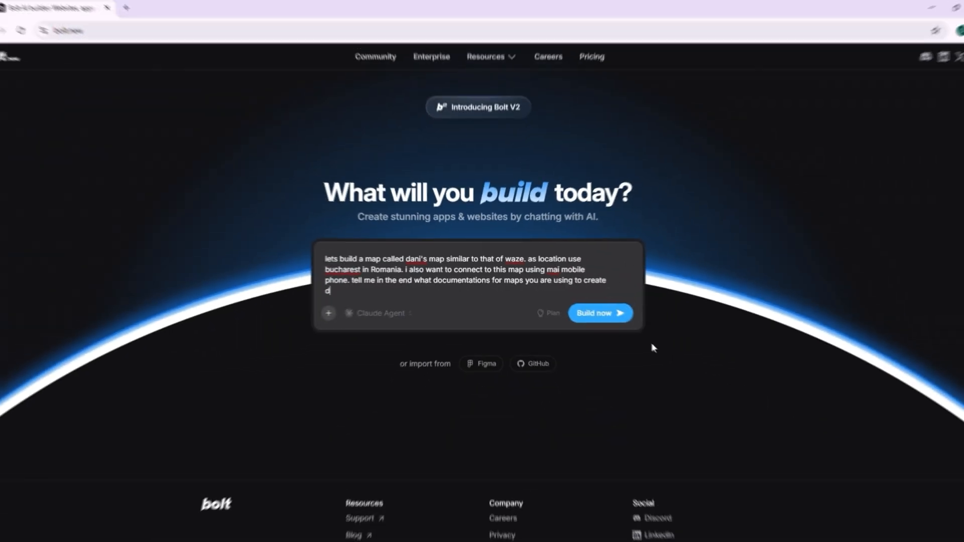
left_click(600, 314)
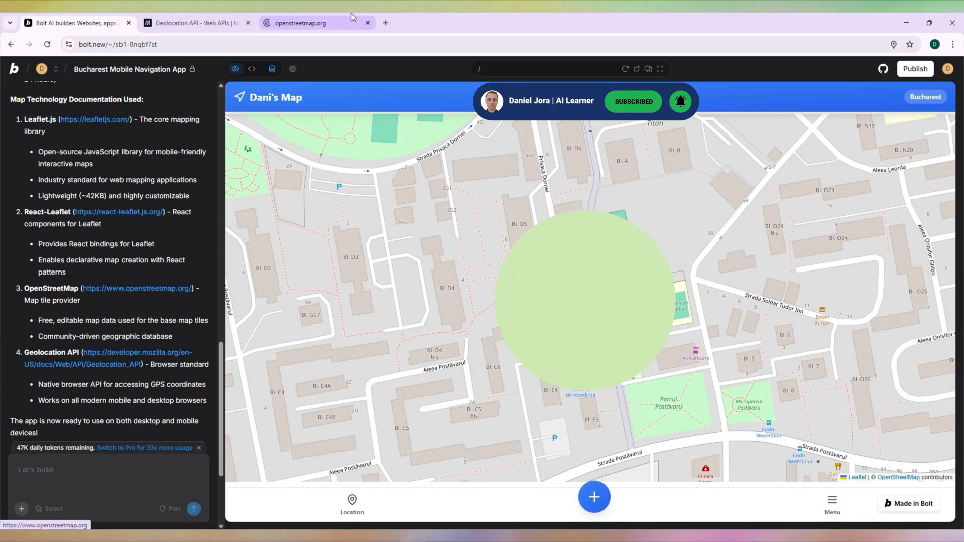
left_click(301, 23)
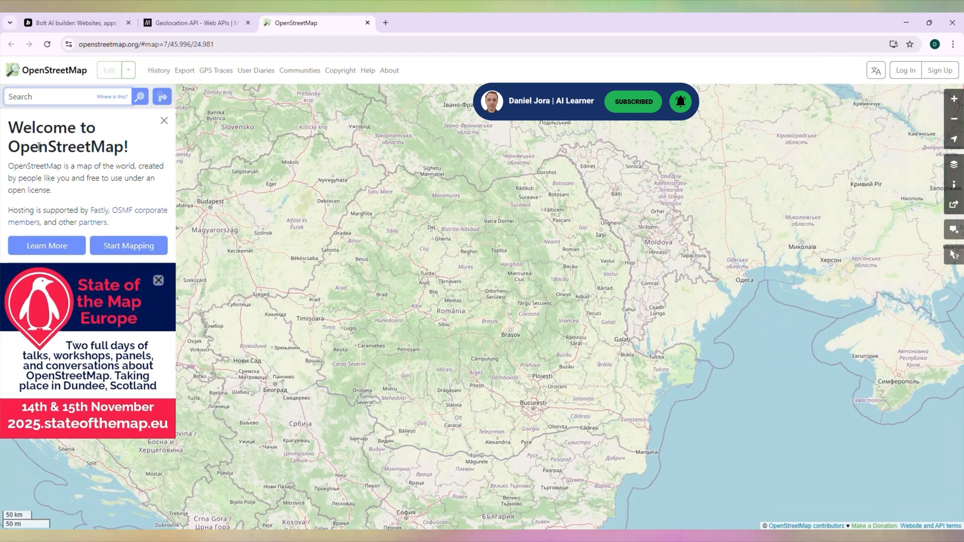
double_click(67, 147)
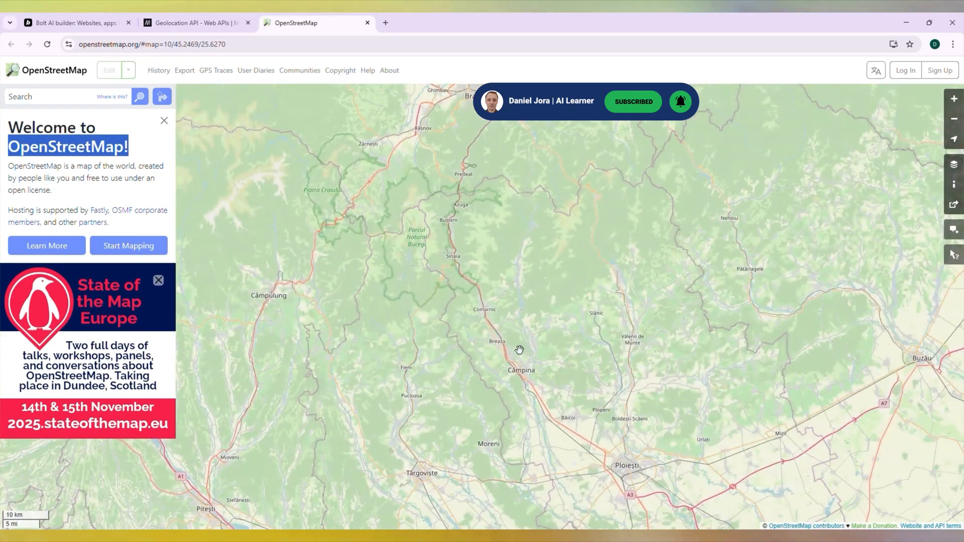
left_click(73, 23)
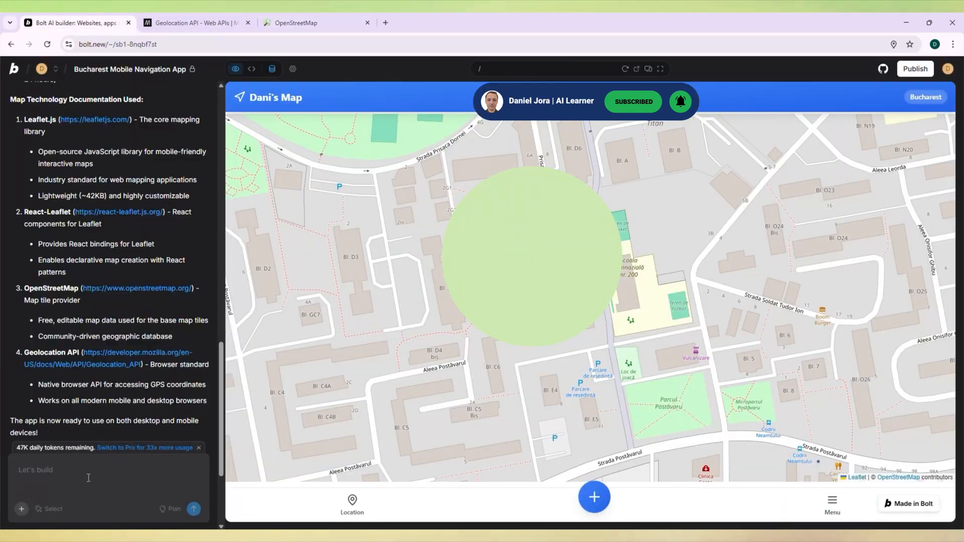
Request pin distance-calculation functions and submit a police issue report in the preview
type("i want some functions/buttons to calculate di")
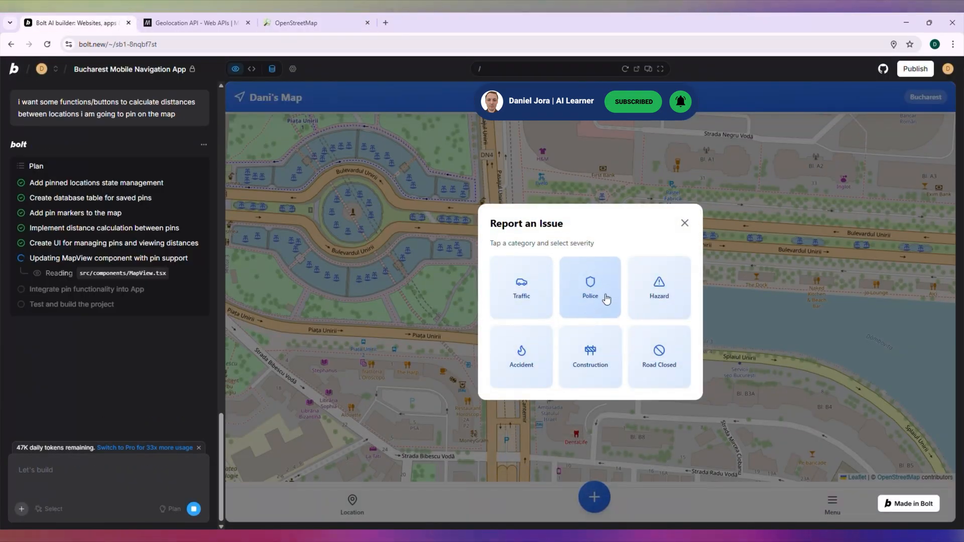
type("hi")
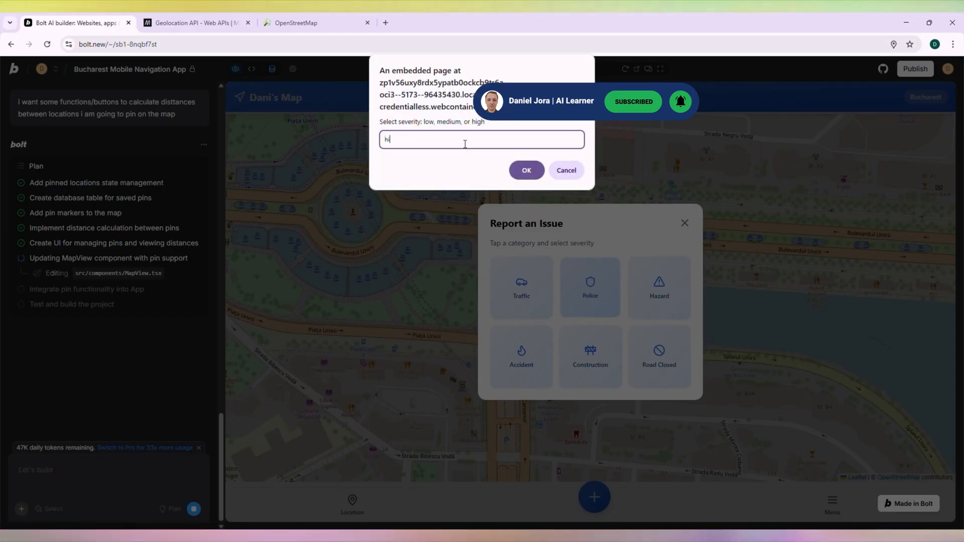
left_click(525, 170)
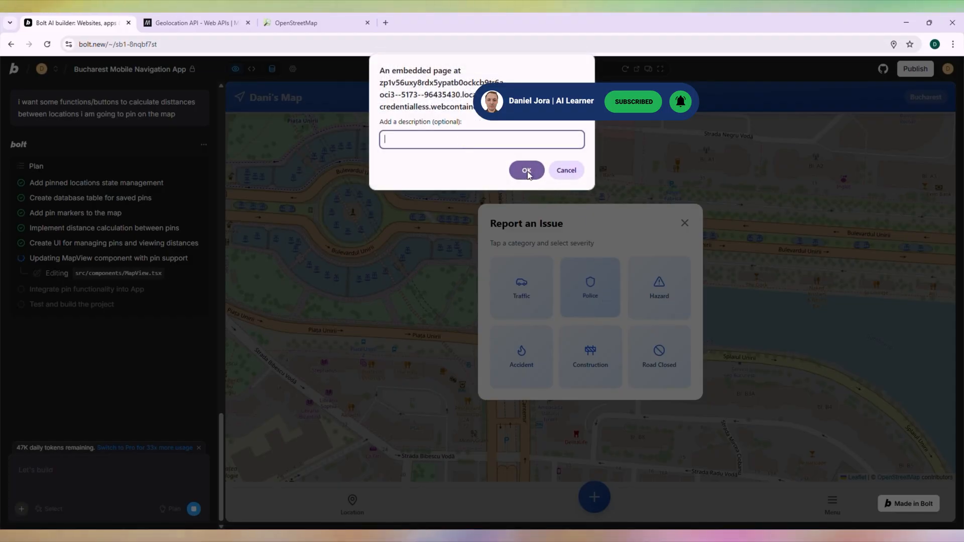
left_click(526, 170)
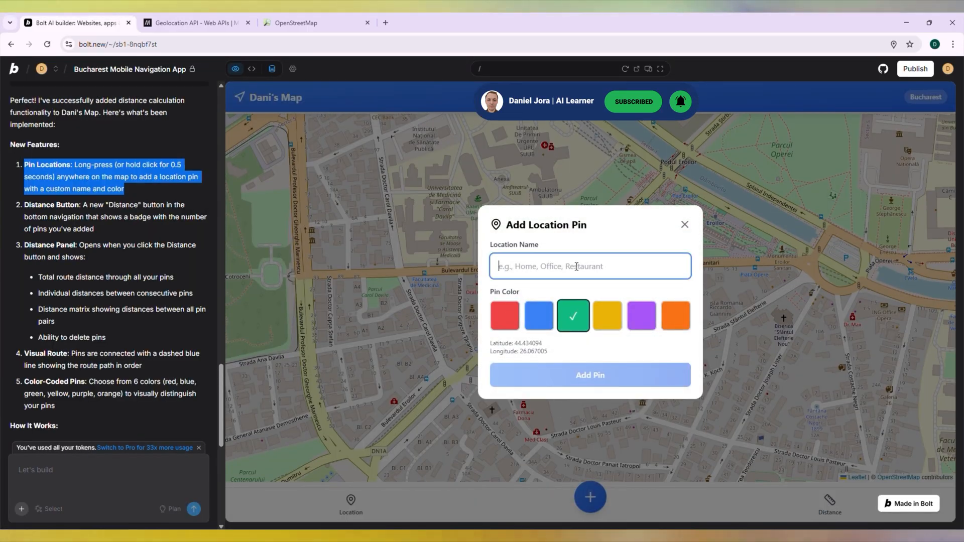
Add green pins named walk and walk 2, then ask for a red connecting line with distance labels
type("walk")
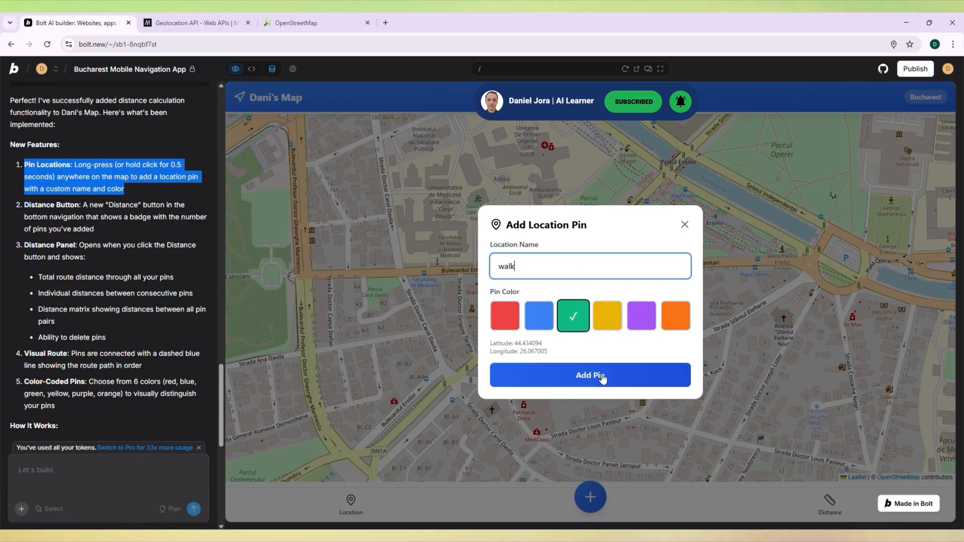
left_click(589, 375)
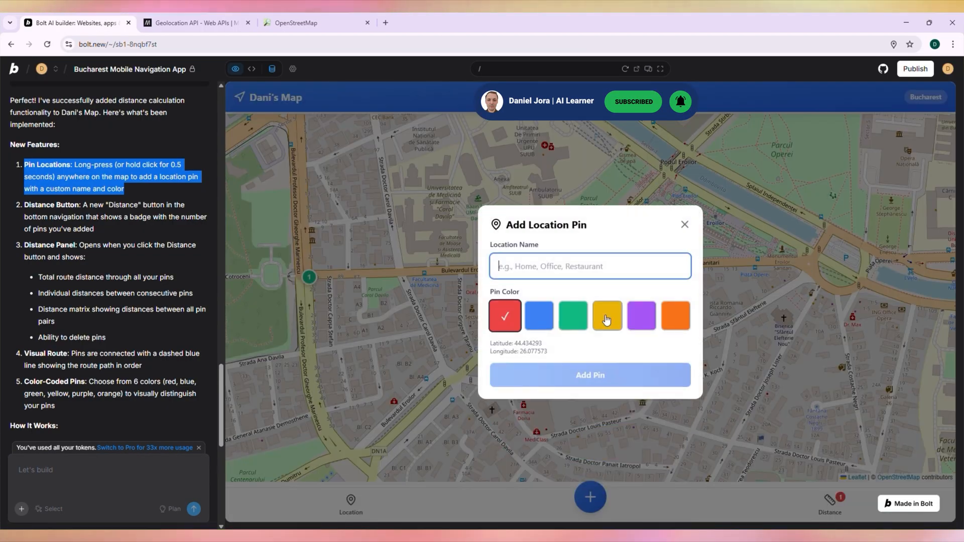
type("walk 2")
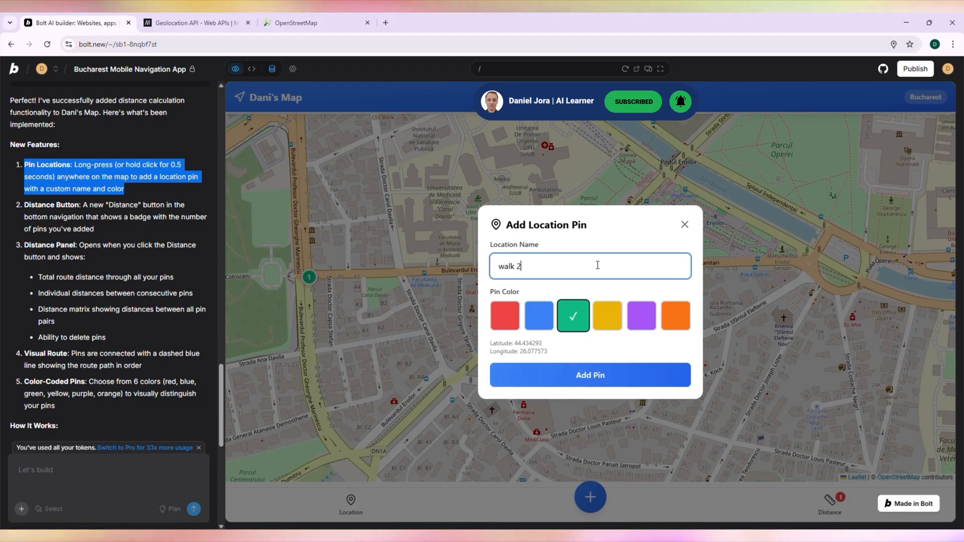
left_click(588, 375)
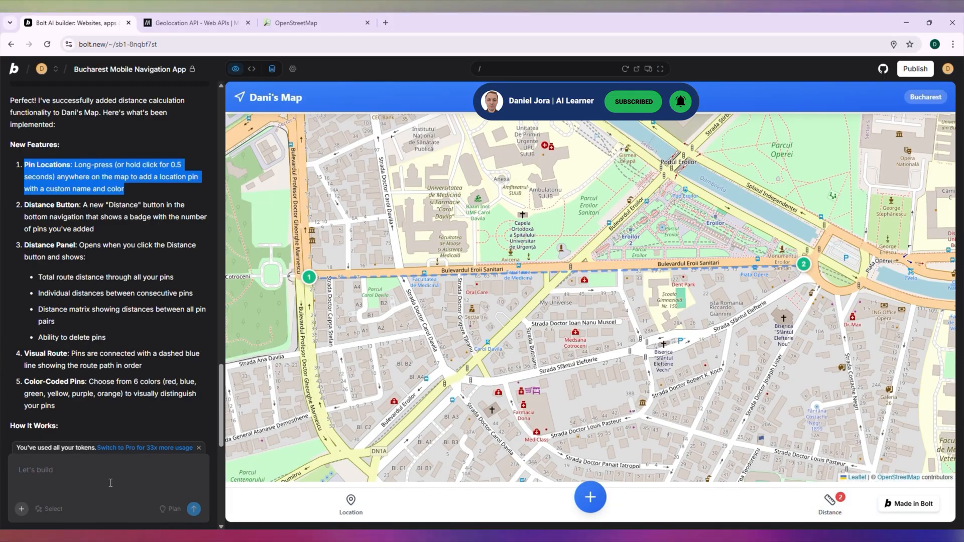
type("i could use the pin functions and the 2 pin icons connected but i cannot see what is the distance. add this function")
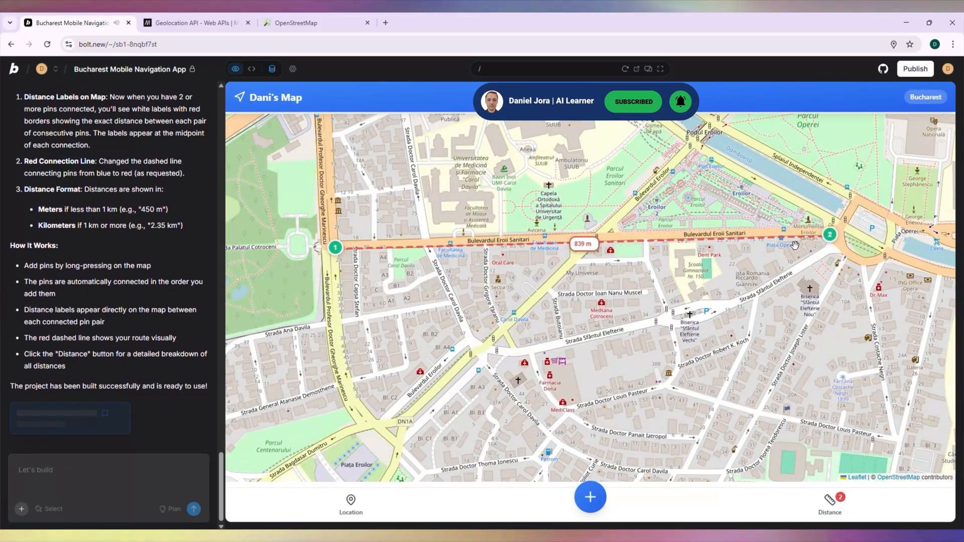
Add third and fourth blue pins (the last named car) extending the route with new distance legs
left_click(590, 497)
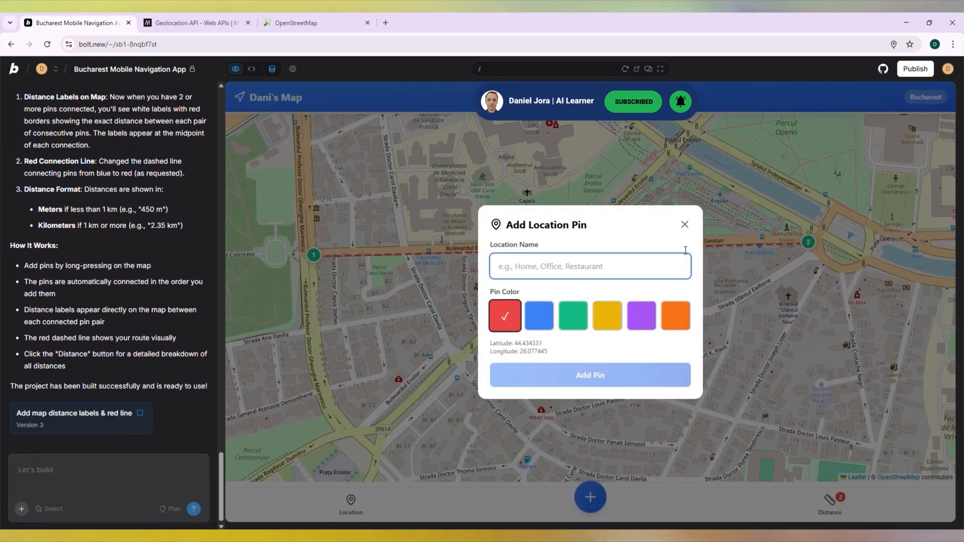
type("ca")
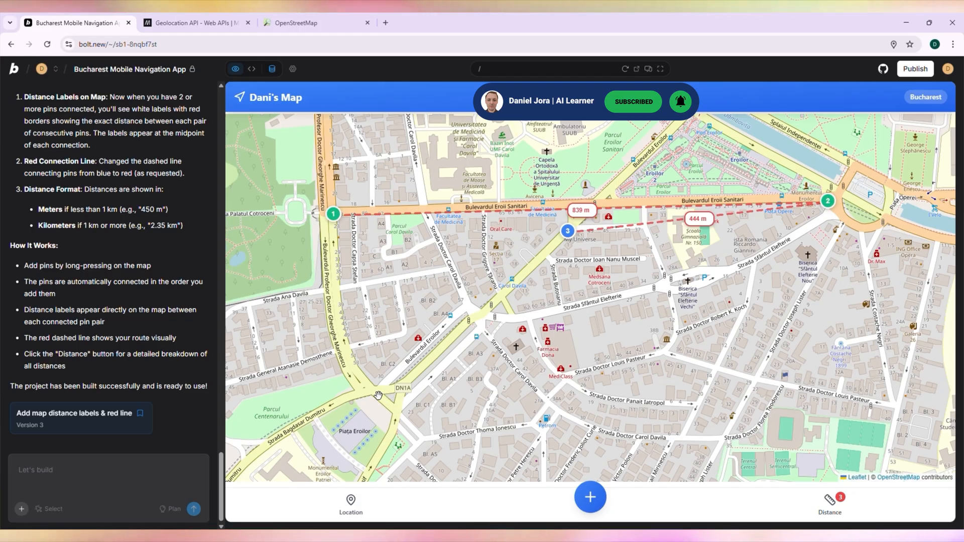
left_click(590, 496)
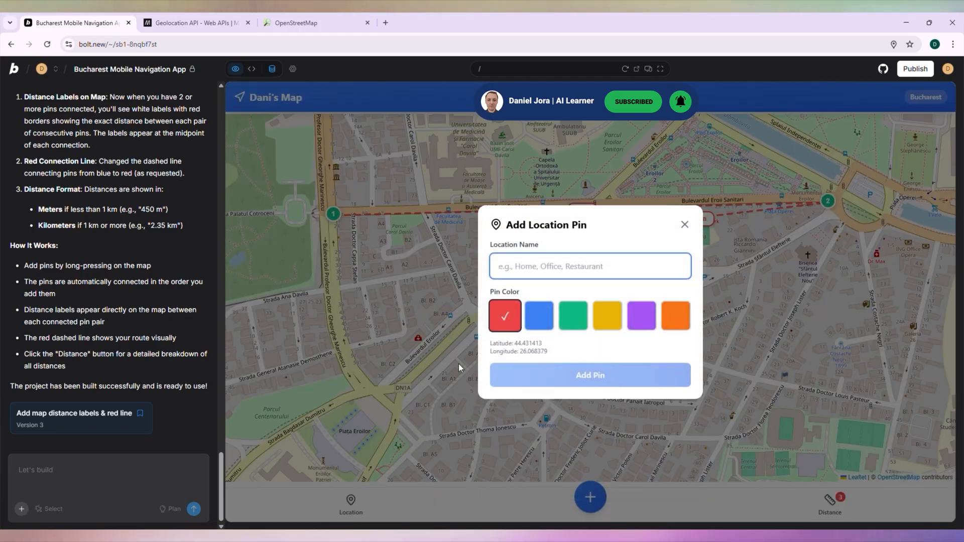
type("car")
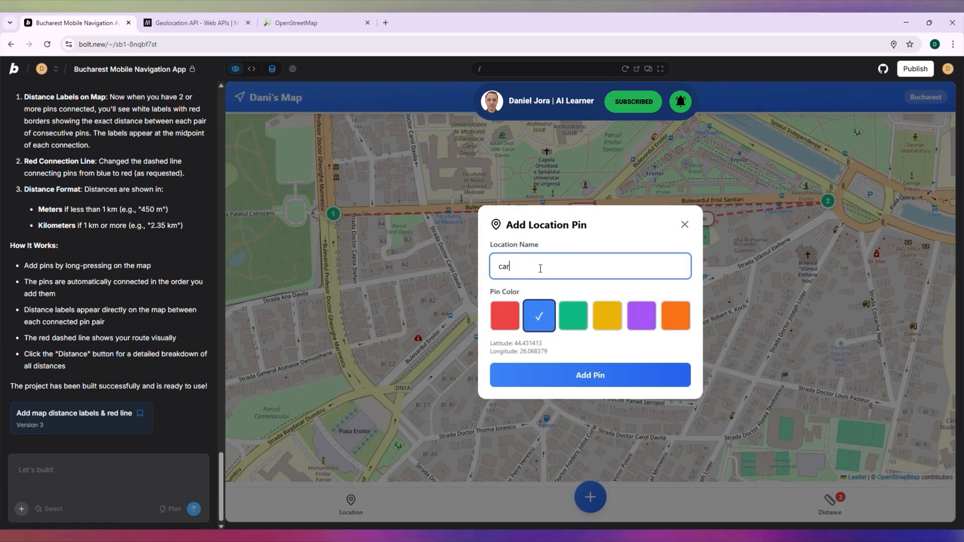
left_click(590, 374)
type("add a reset button that removes o")
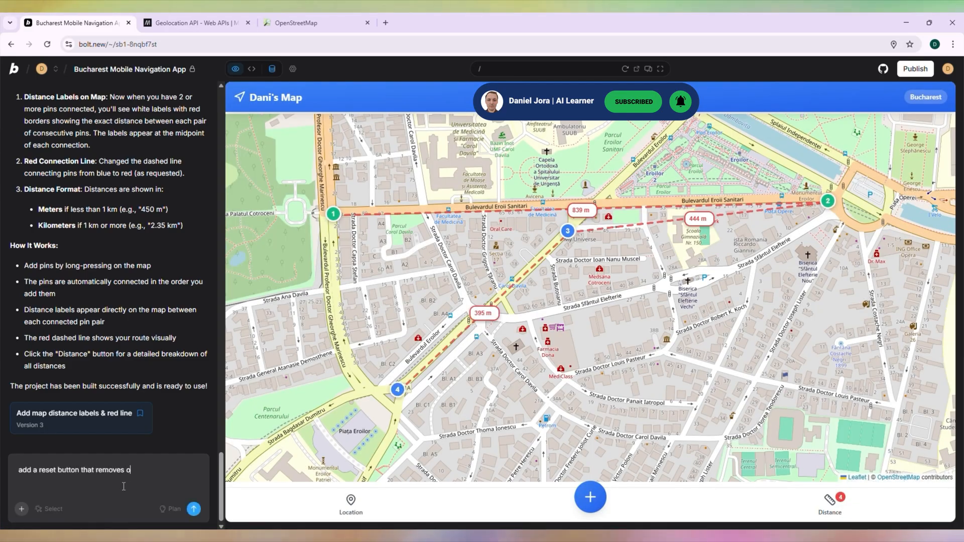
Send the pin-reset request and start writing that the My Location button is not working
left_click(829, 503)
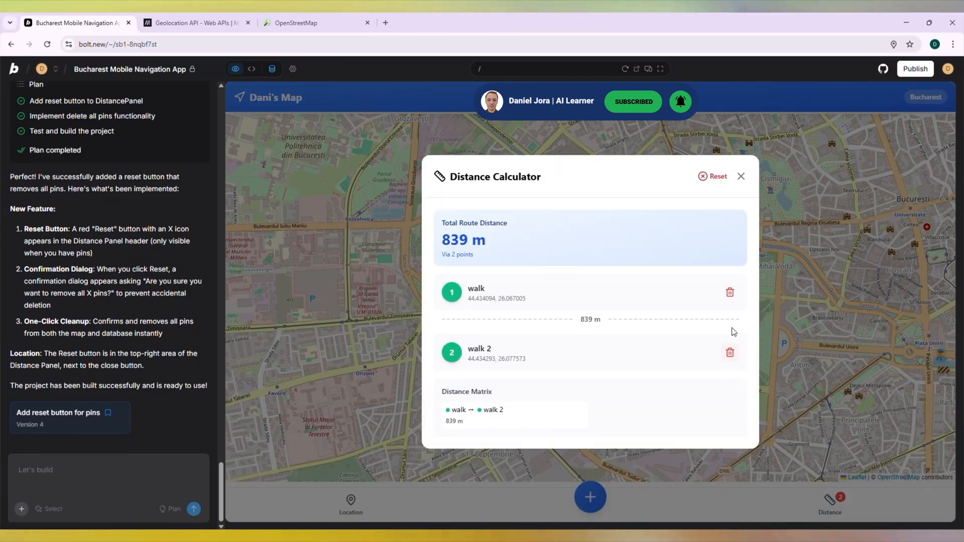
type("add the button for my location at the botto")
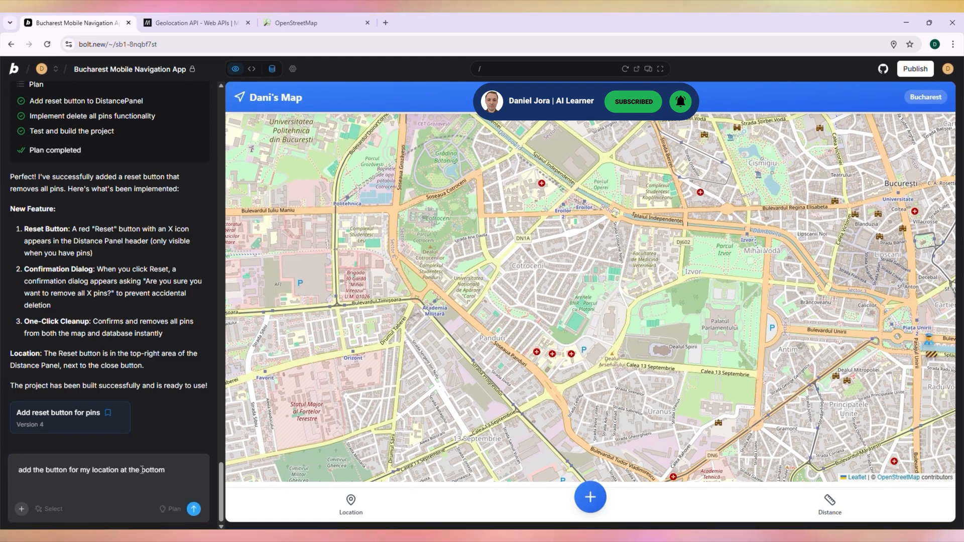
type("my location button is not wor")
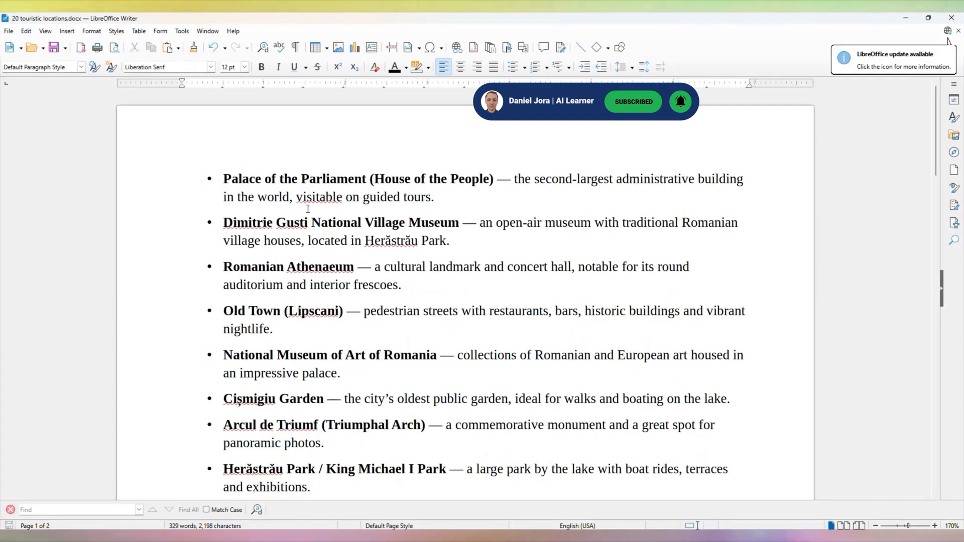
Select the whole touristic-locations document in LibreOffice Writer
key("ctrl+a")
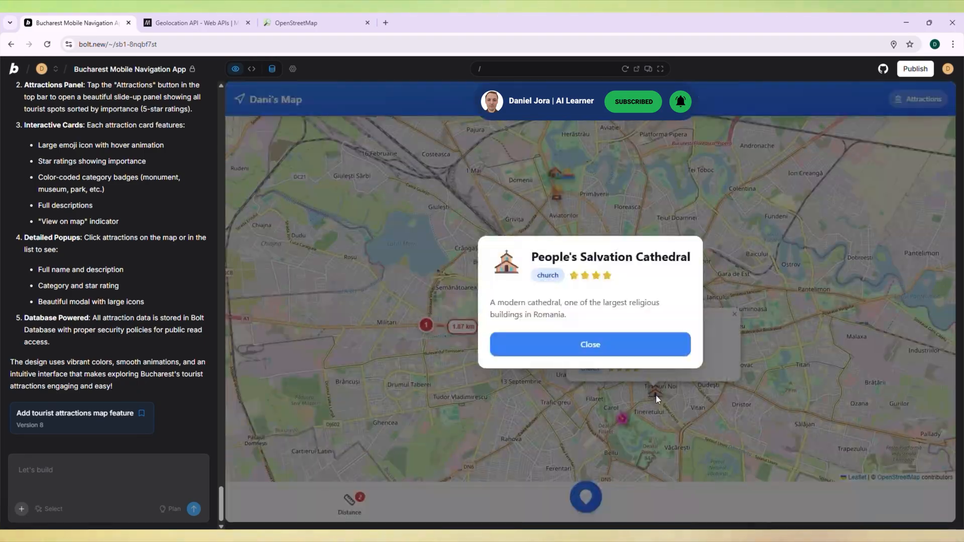
Close the cathedral popup, ask for circled icons with hover titles, and begin the Carol Park correction prompt
left_click(589, 345)
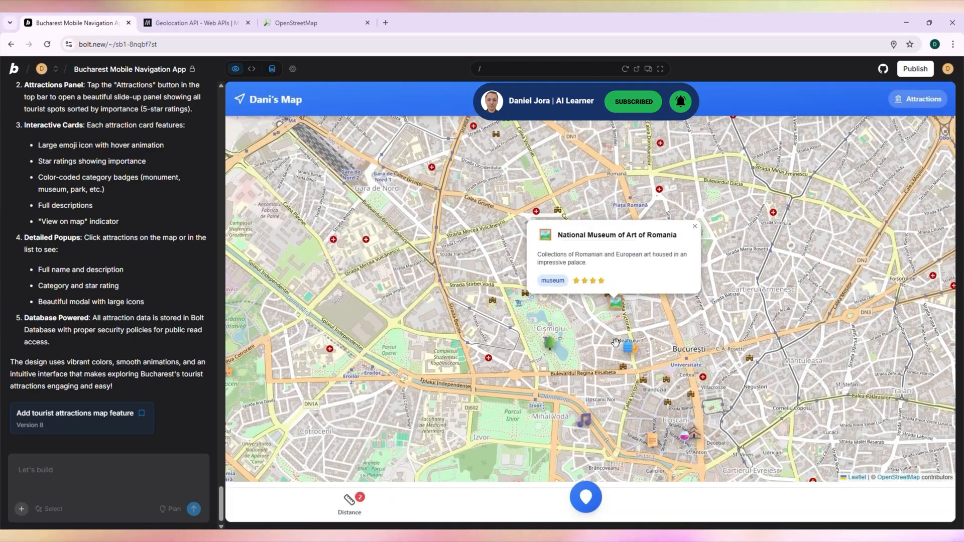
type("put all the icons in")
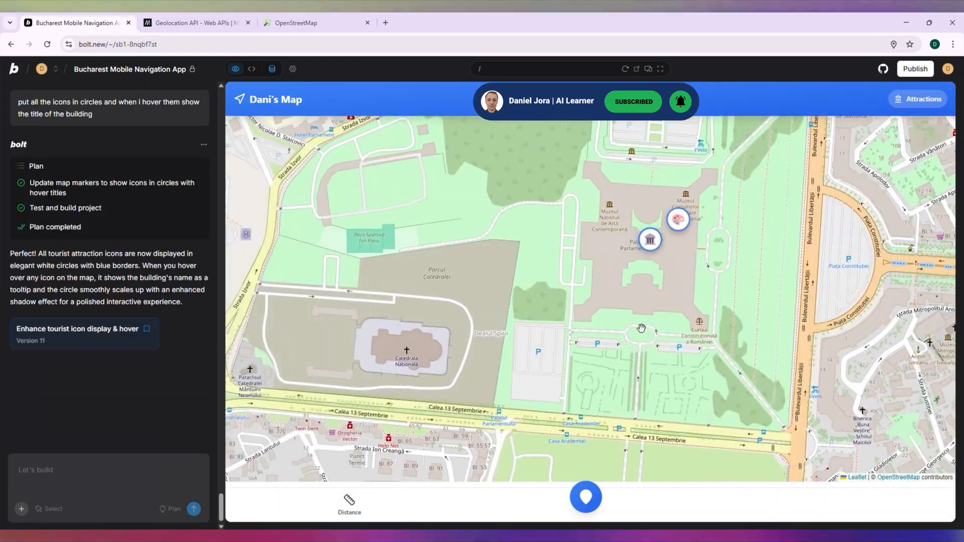
mouse_move(678, 219)
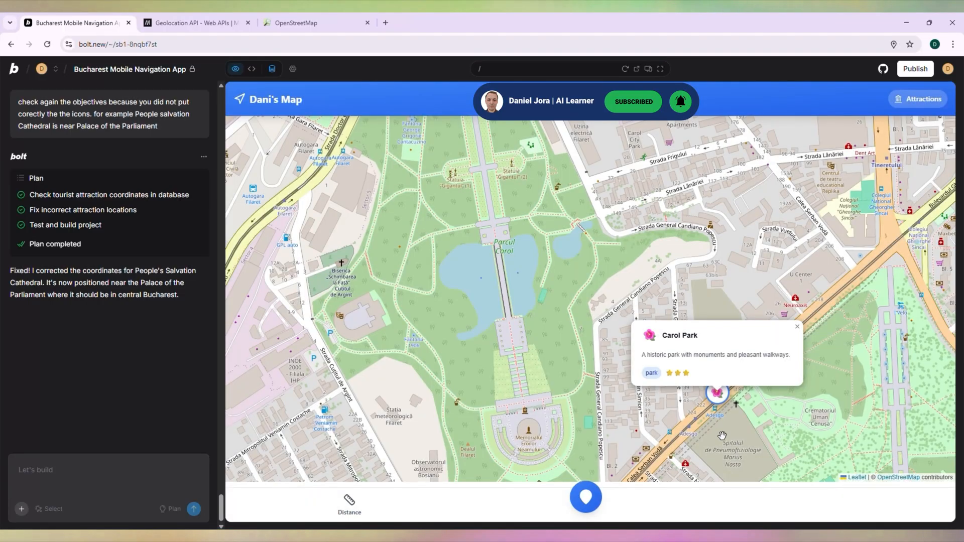
mouse_move(689, 336)
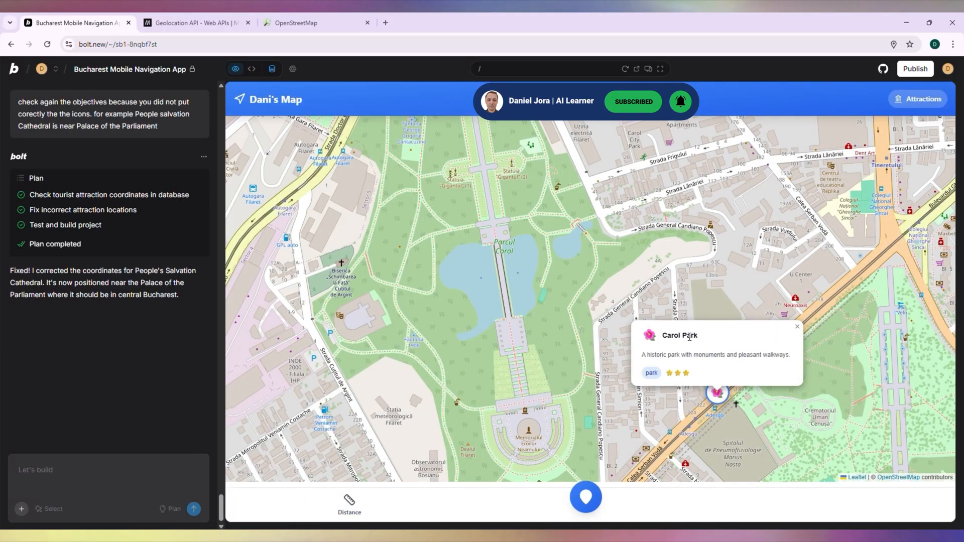
type("Carol Park is not")
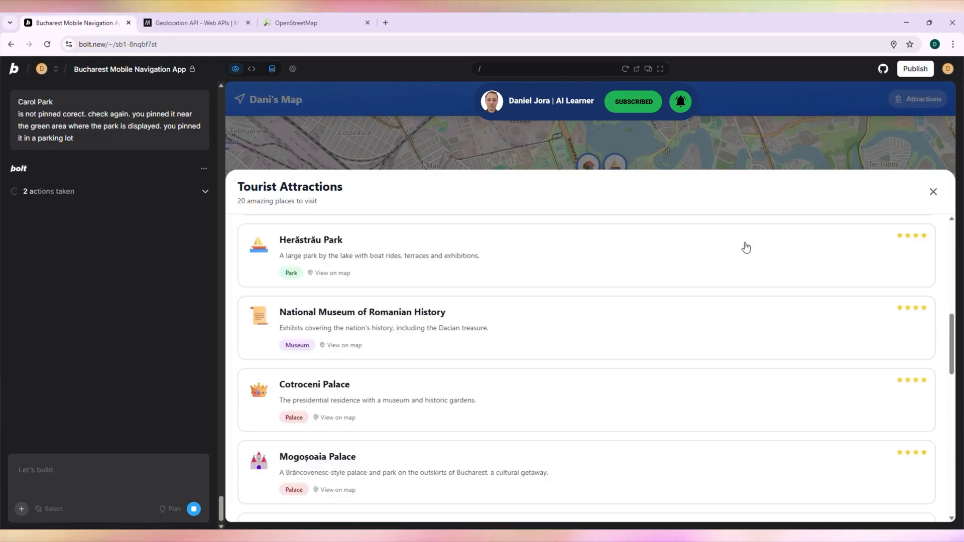
Return to the map and pan to verify Carol Park's marker sits in the park
left_click(932, 190)
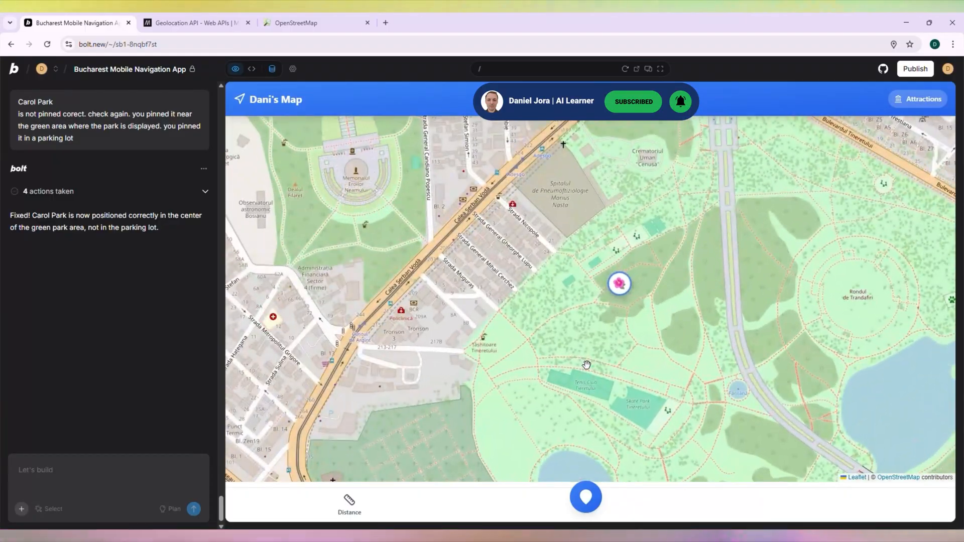
left_click_drag(588, 365, 672, 221)
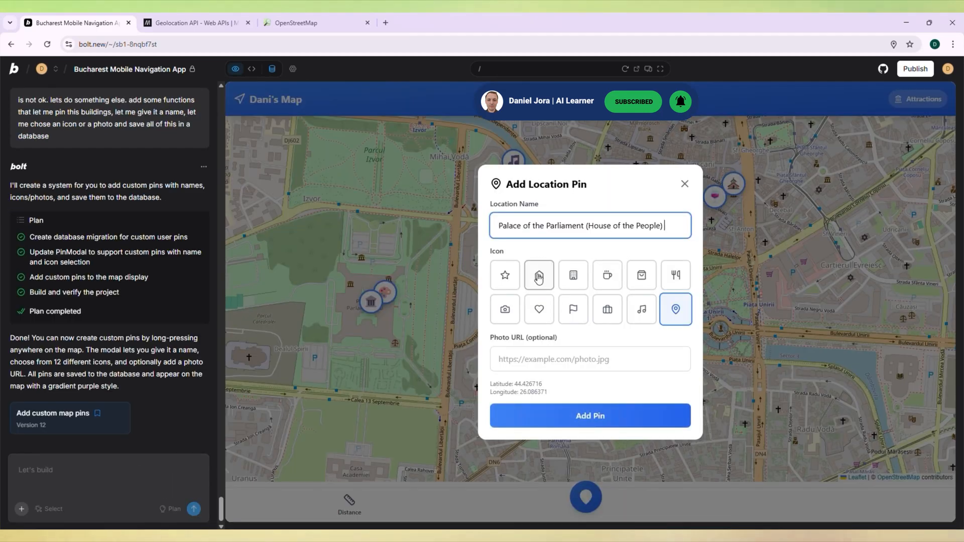
Add a house-icon pin named Palace of the Parliament (House of the People)
left_click(588, 416)
type("i ha")
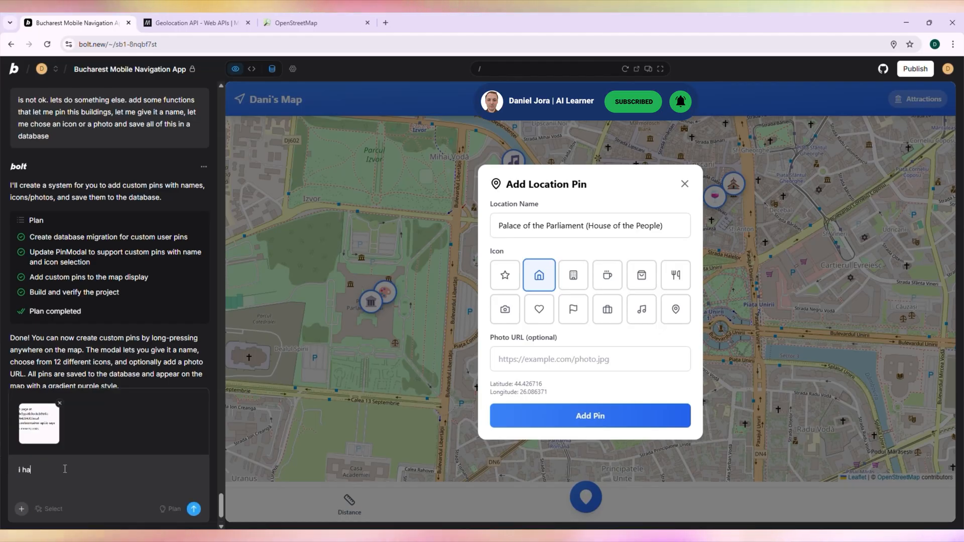
left_click(684, 184)
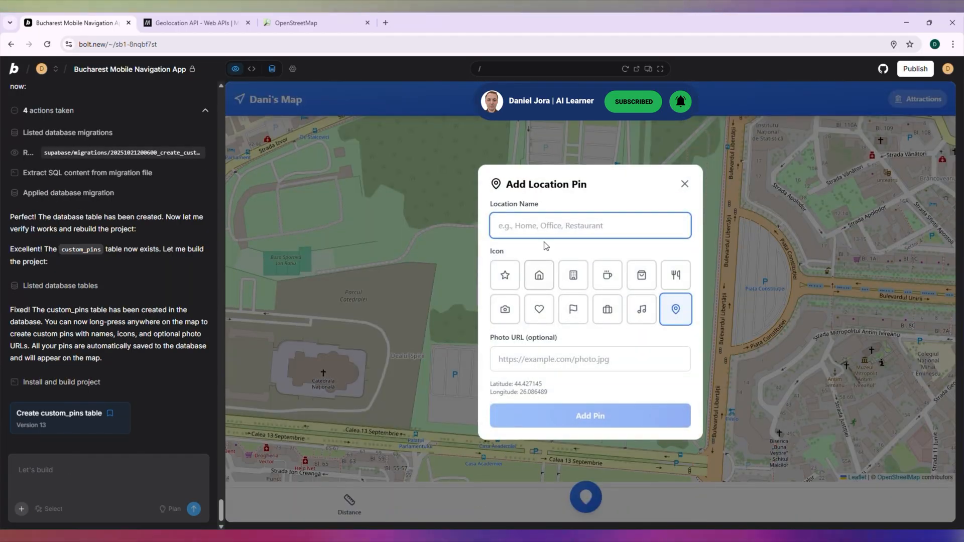
type("Palace of the Parliament (House of the People)")
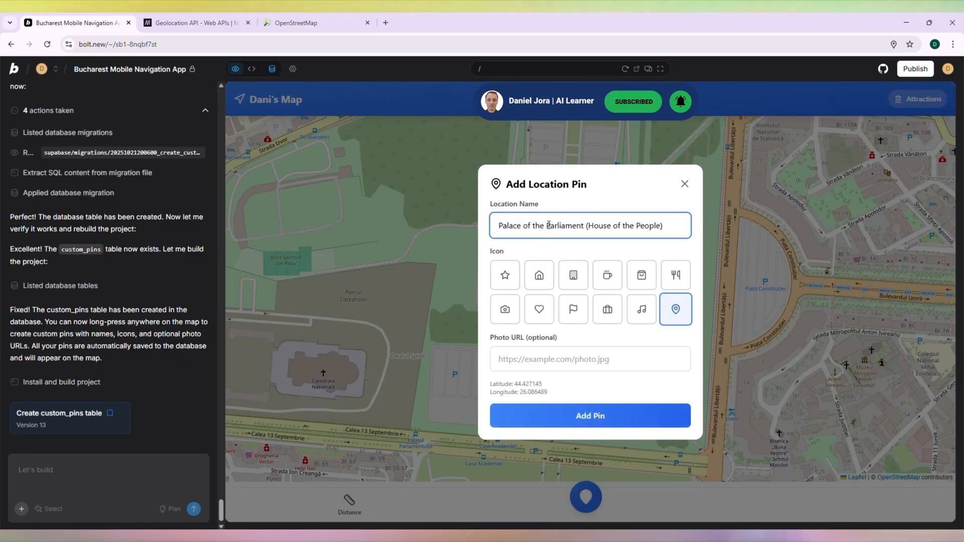
left_click(539, 275)
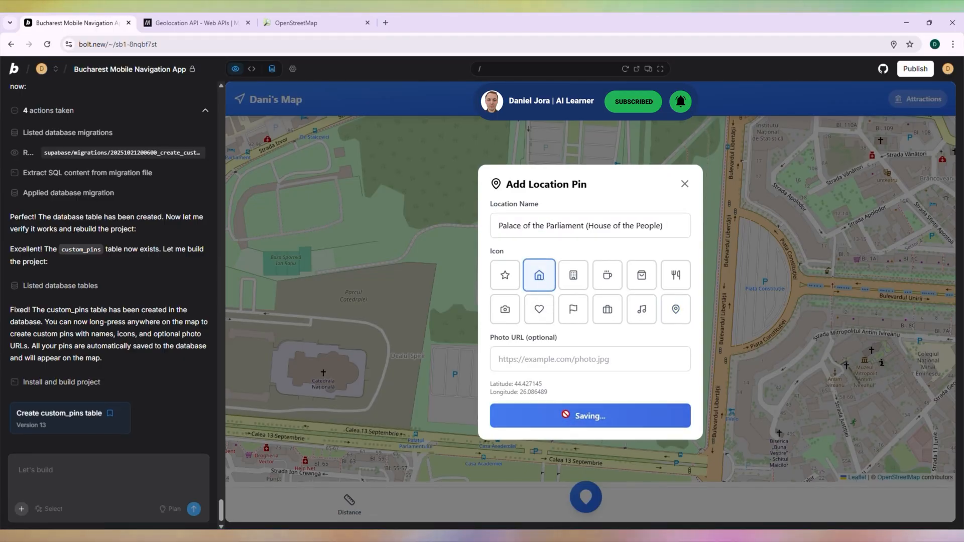
left_click(588, 415)
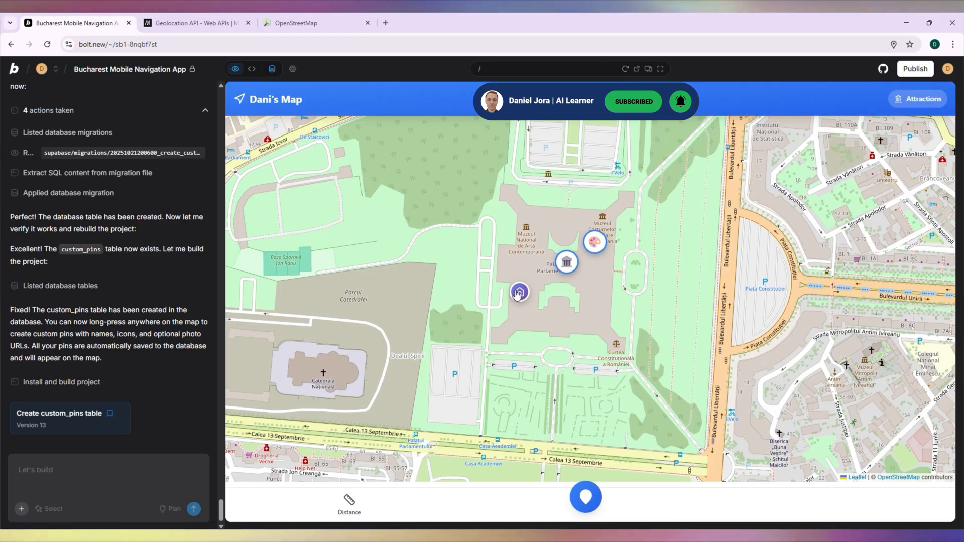
Request pin removal and photo functions for created pins, then view the project's database tables
type("add some functions to pins I created for remov")
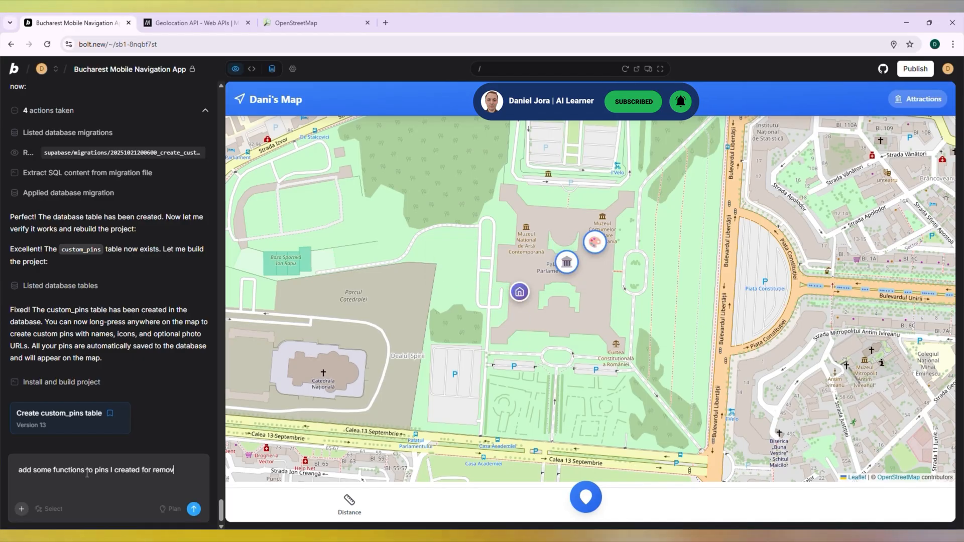
left_click(193, 509)
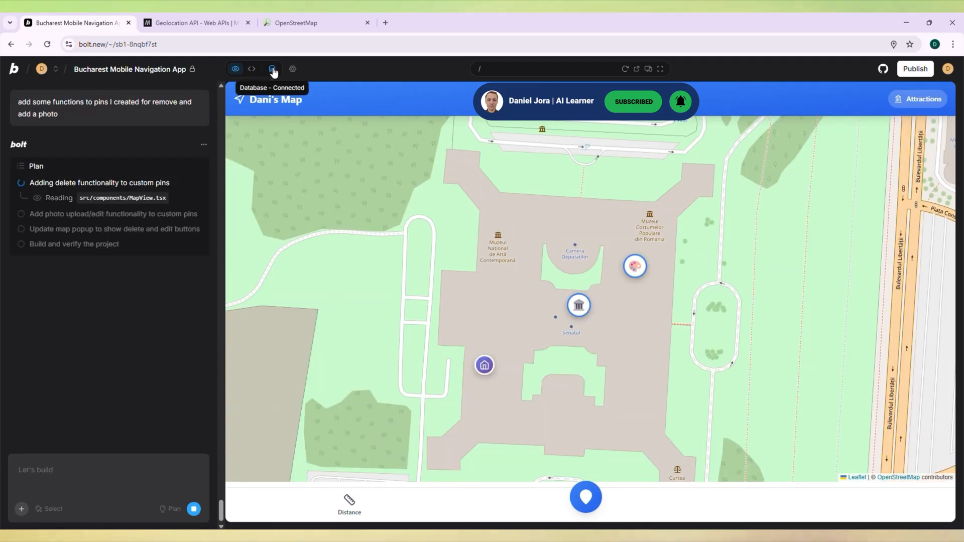
left_click(272, 68)
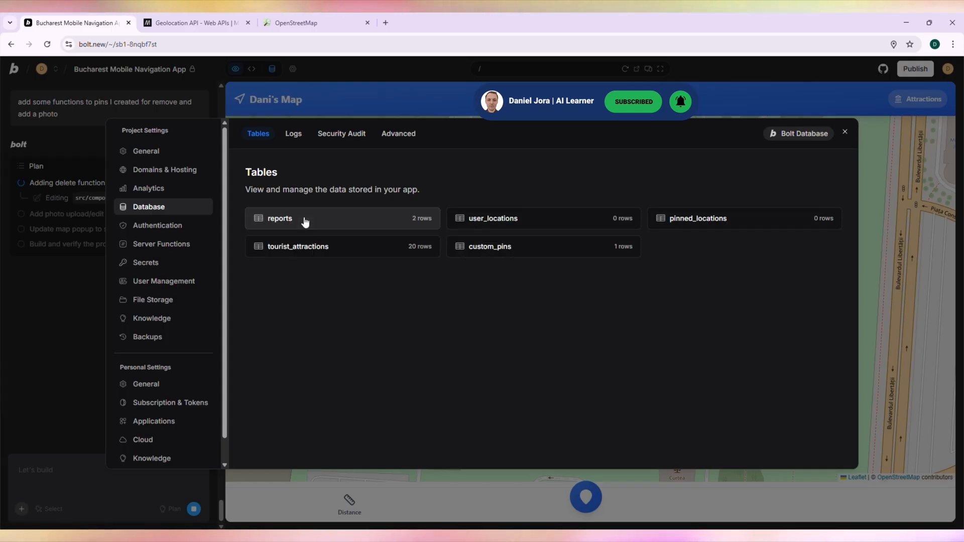
mouse_move(316, 220)
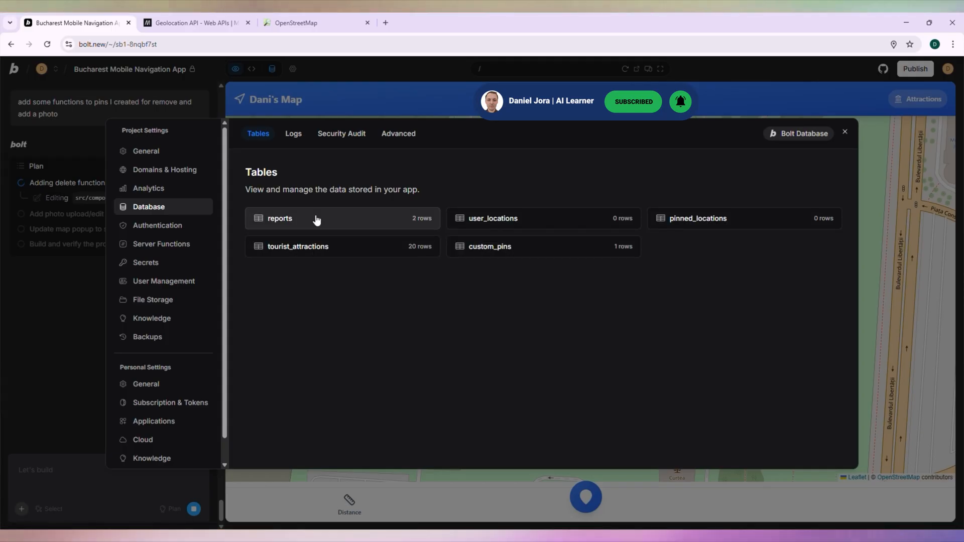
View the reports and tourist_attractions tables in the project's database settings
left_click(297, 246)
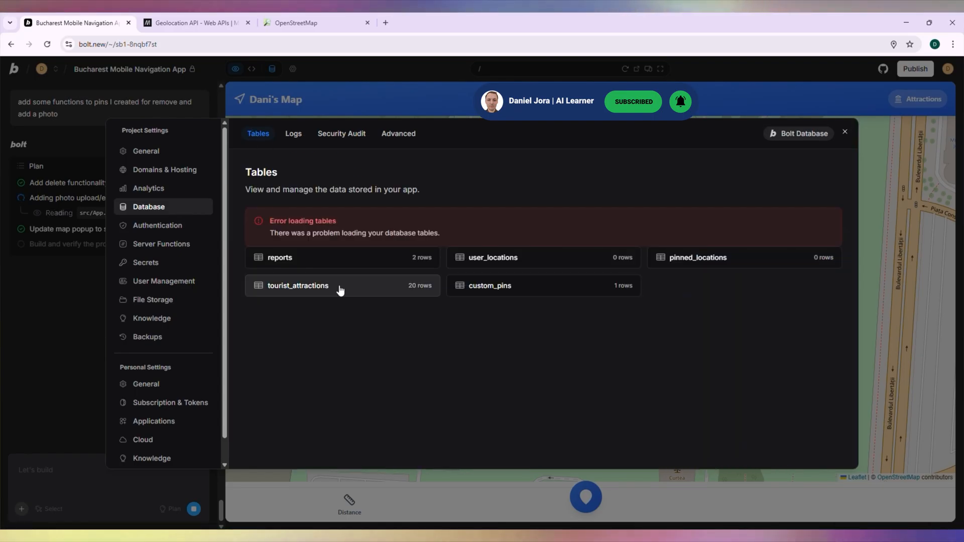
left_click(489, 285)
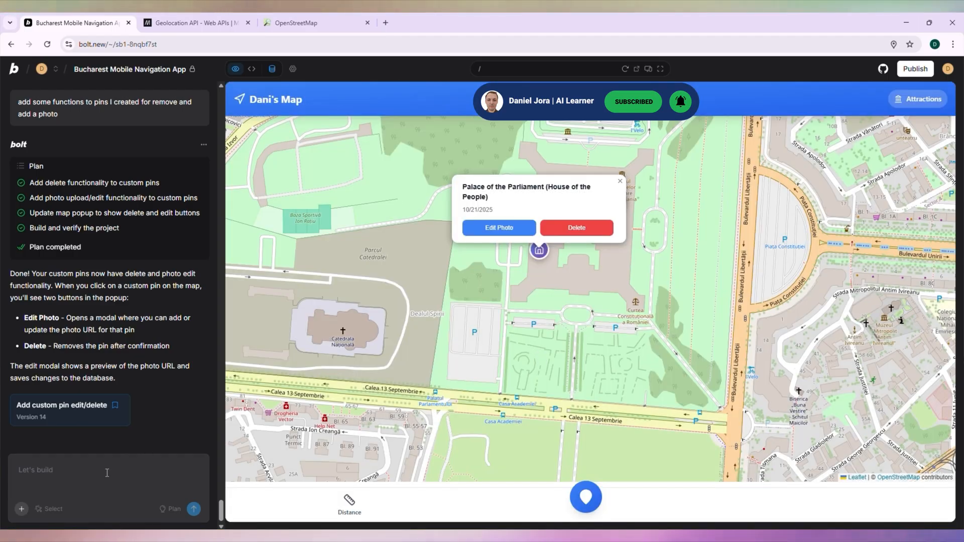
Draft a chat request saying pins should not use URL photos but uploaded images
type("i do not want add url photo/ima")
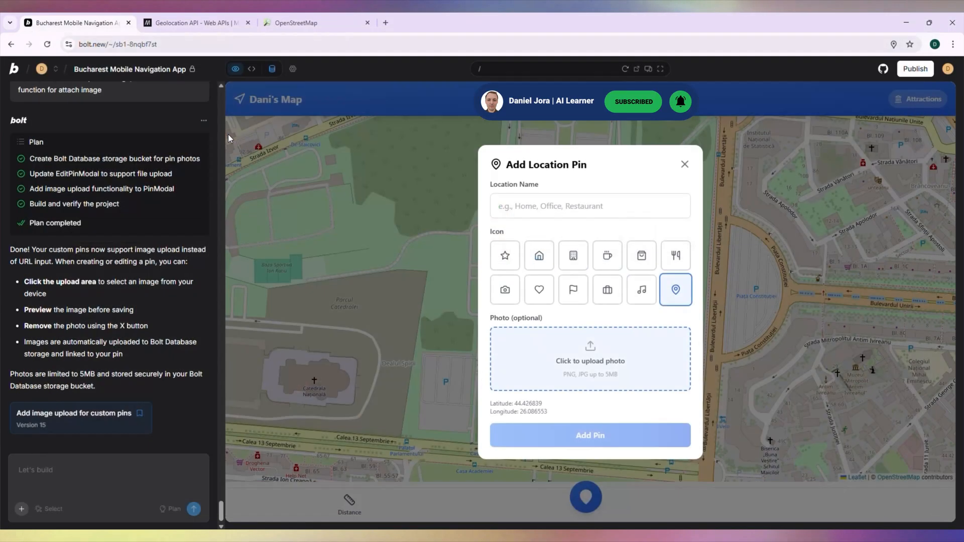
Add a 'Palace of the Parliament (House of the People)' pin with an uploaded photo, then start a prompt about photo markers instead of icons
left_click(589, 358)
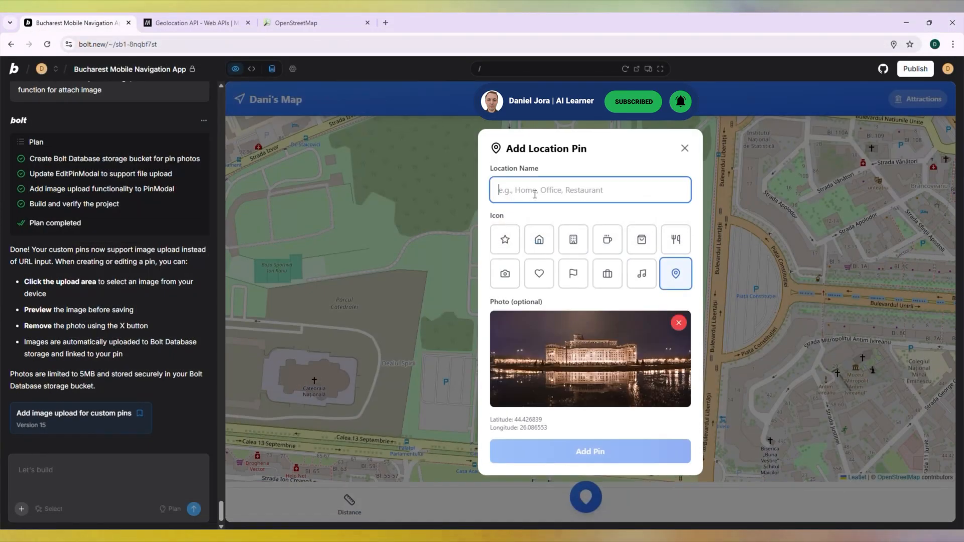
type("Palace of the Parliament (House of the People)")
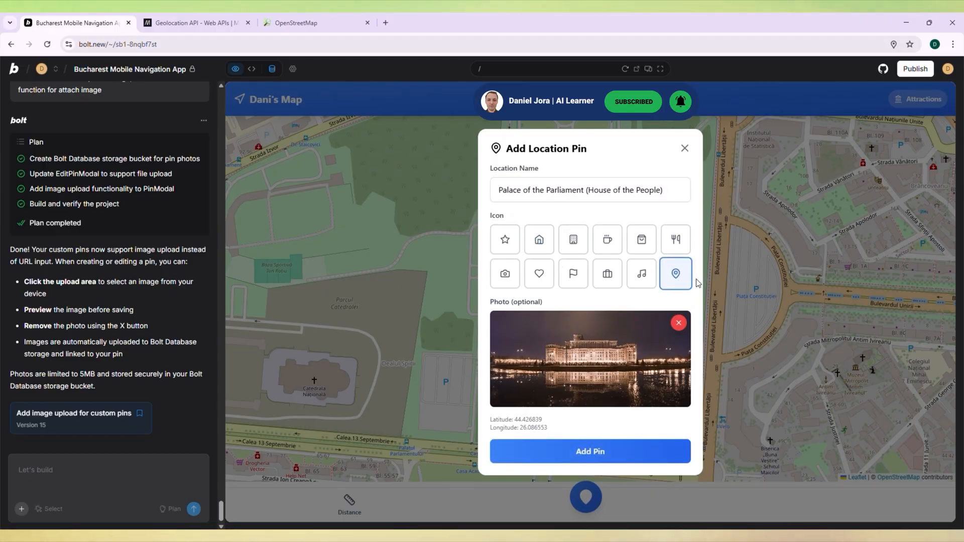
left_click(589, 451)
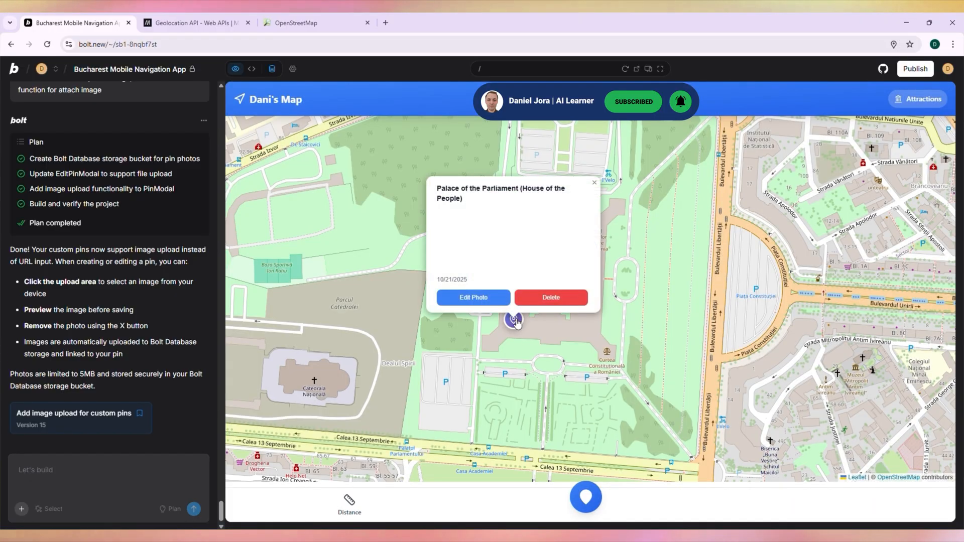
type("instead of showing icons fo")
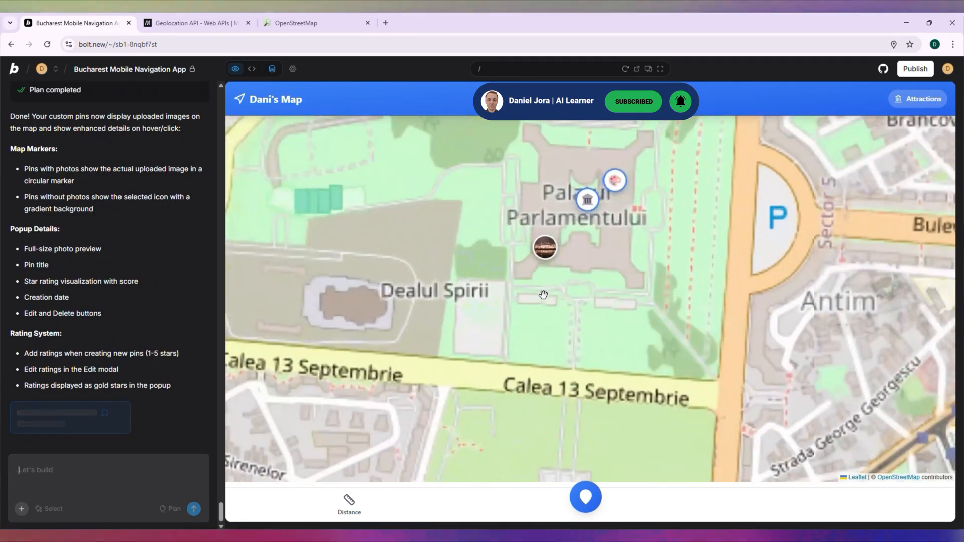
Review the Palace of the Parliament pin's details and request all custom-pin functions be added to the 20 attractions
left_click(544, 247)
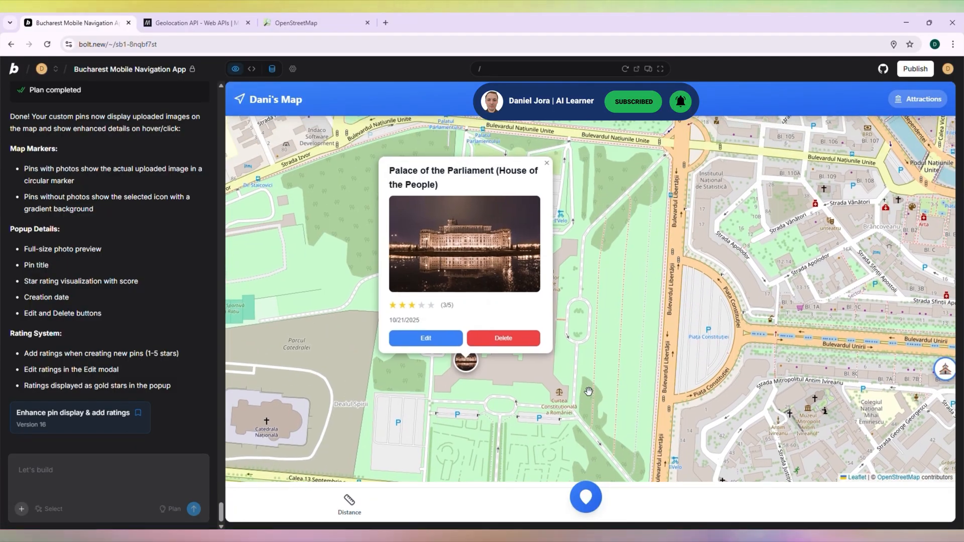
type("at the start of thi")
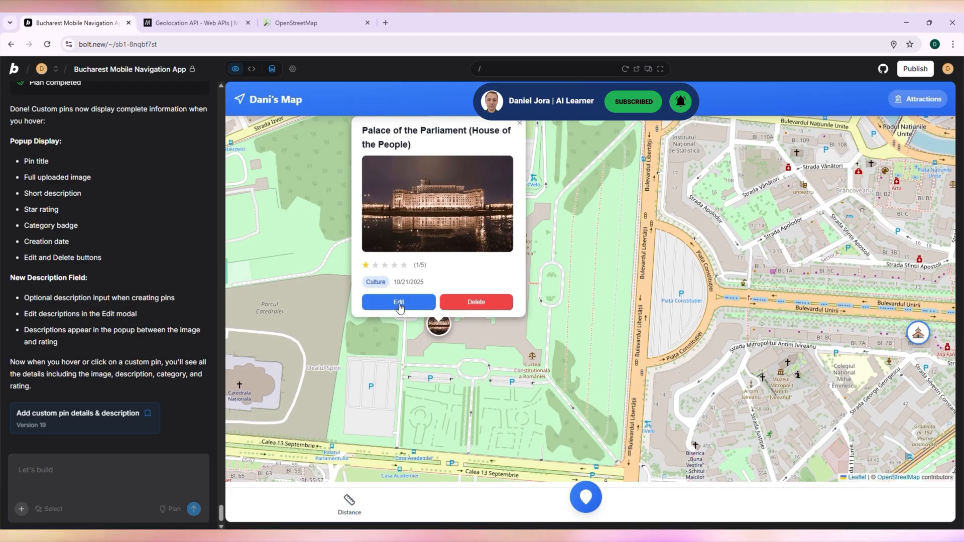
left_click(398, 302)
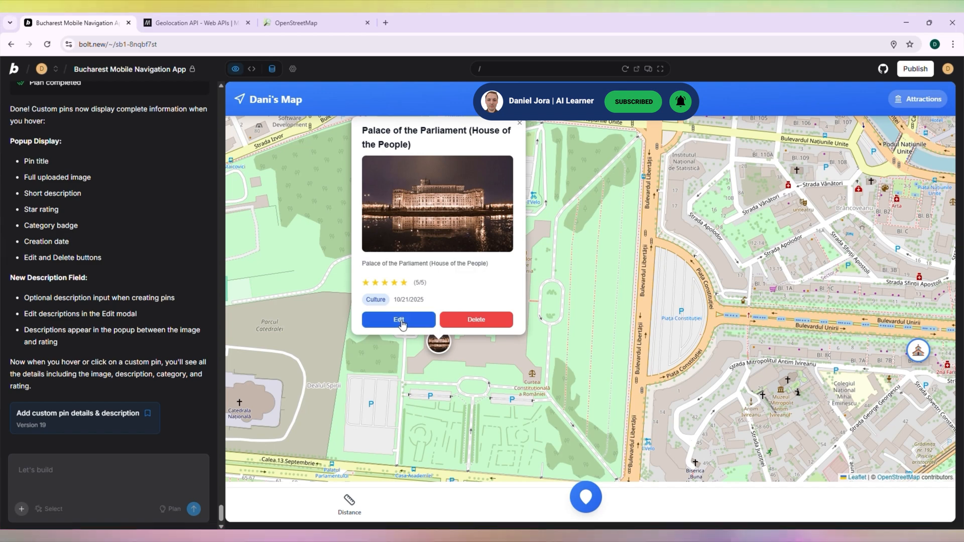
type("all the functions you added to custom pins add to all of the 20")
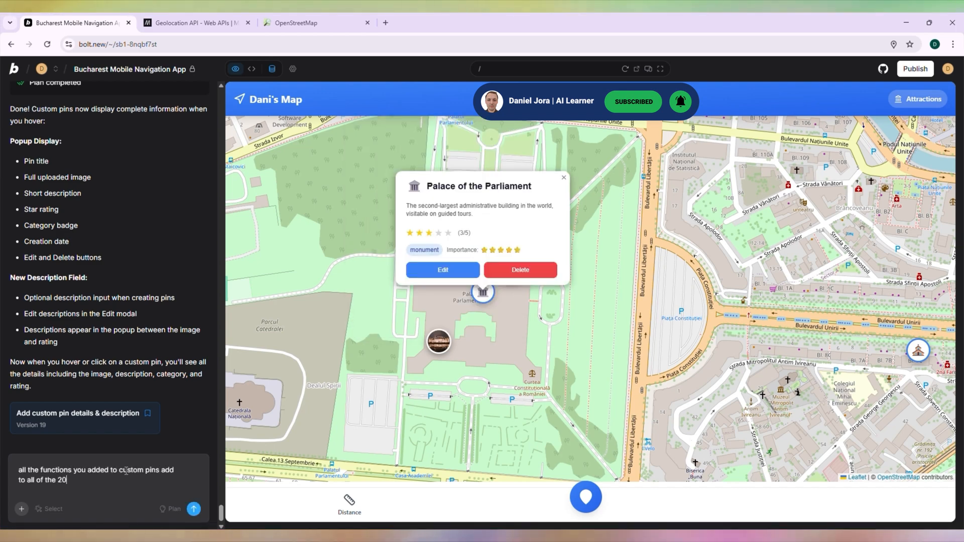
left_click(193, 508)
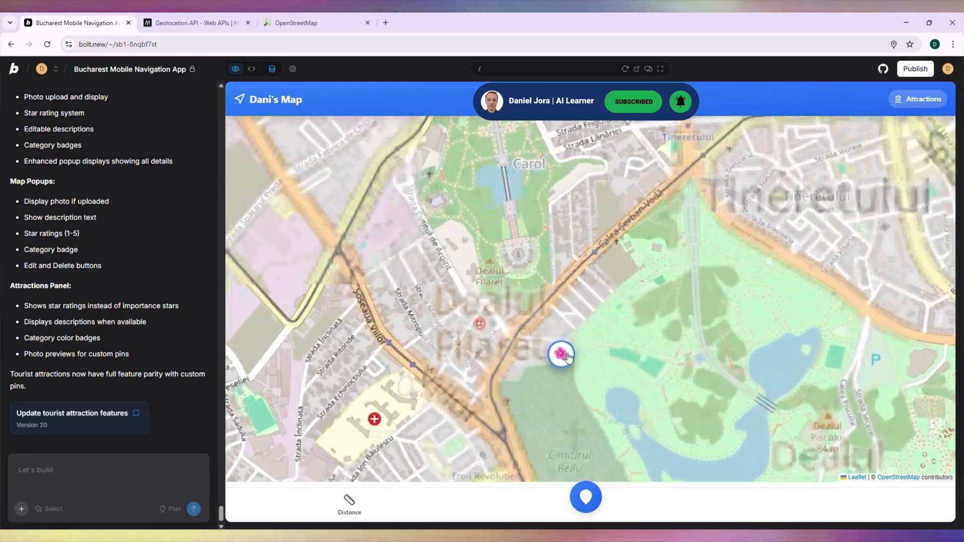
left_click(560, 354)
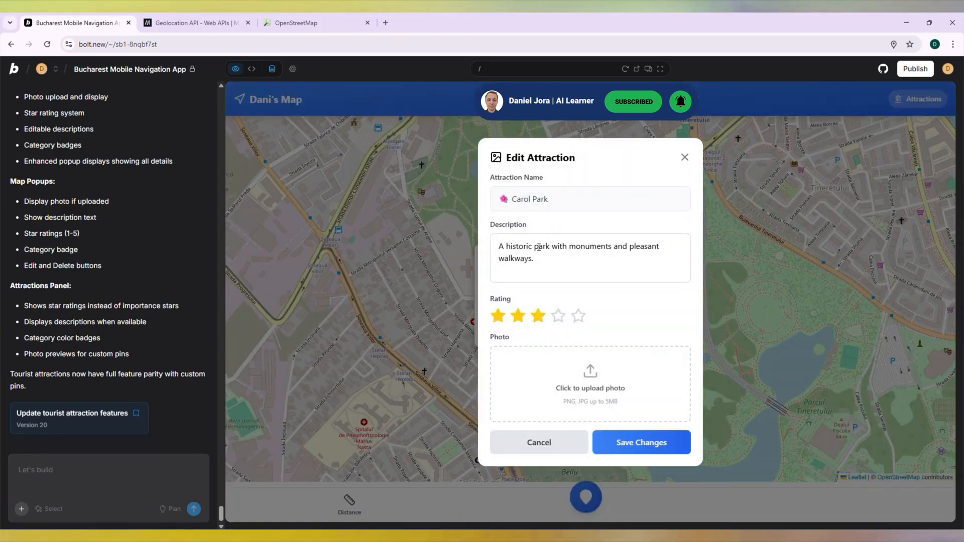
left_click(641, 442)
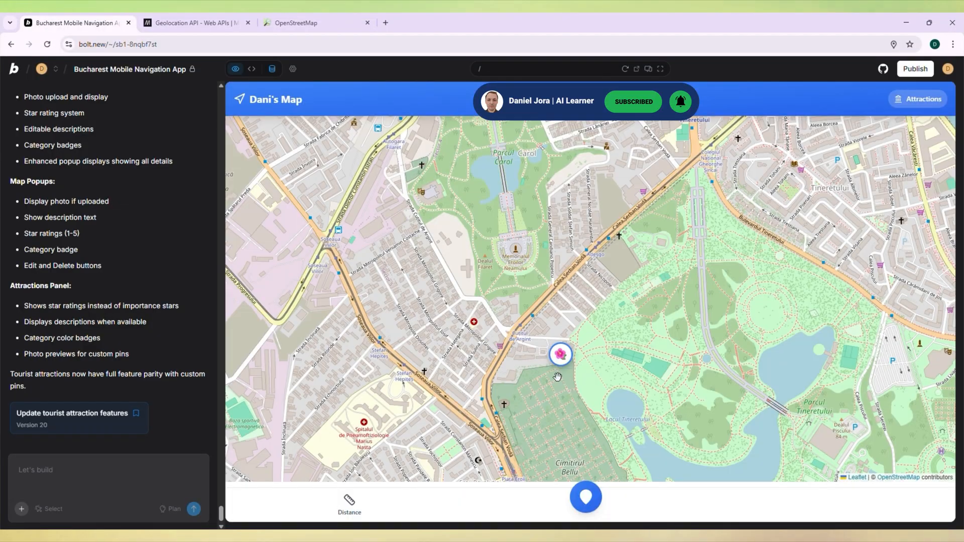
type("remove all the pins you added")
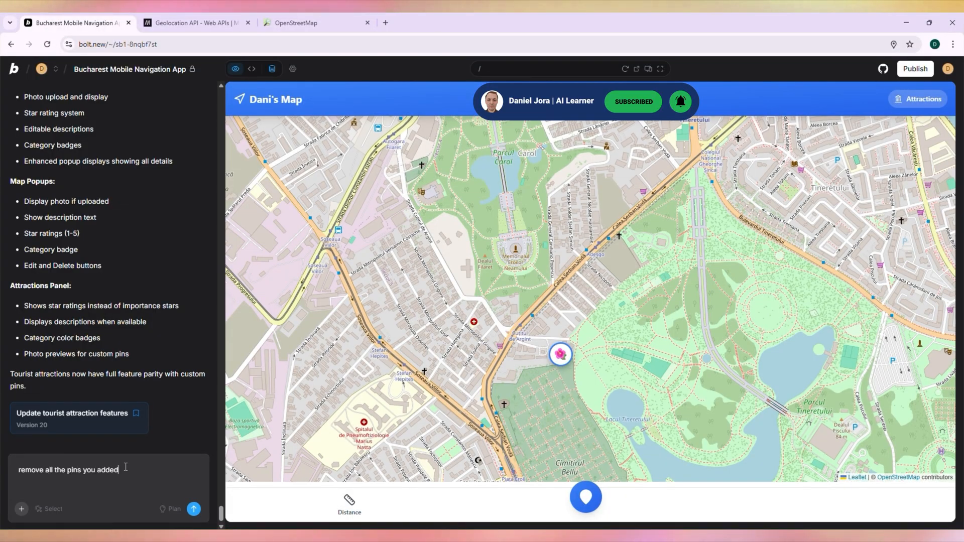
Send the request so Bolt runs SQL removing all AI-added tourist attractions
left_click(194, 510)
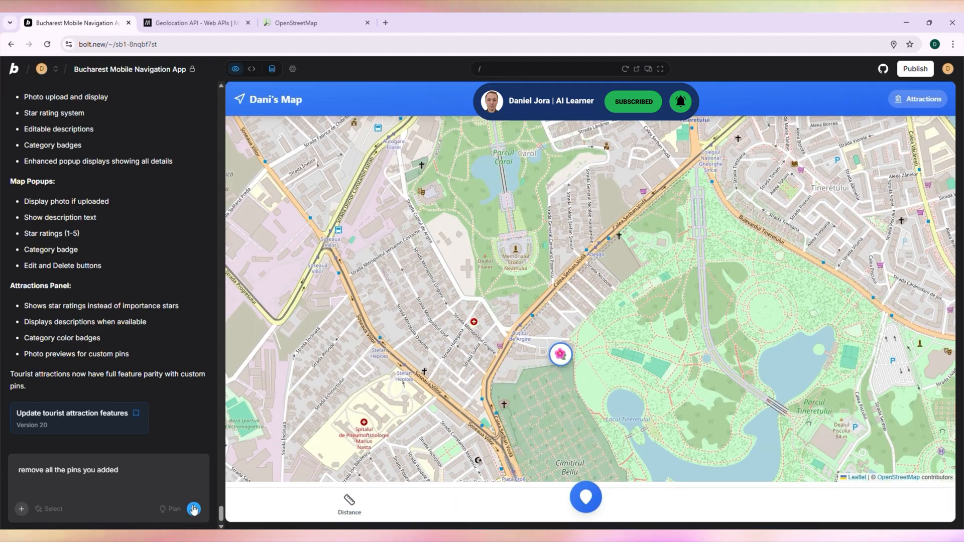
left_click(194, 508)
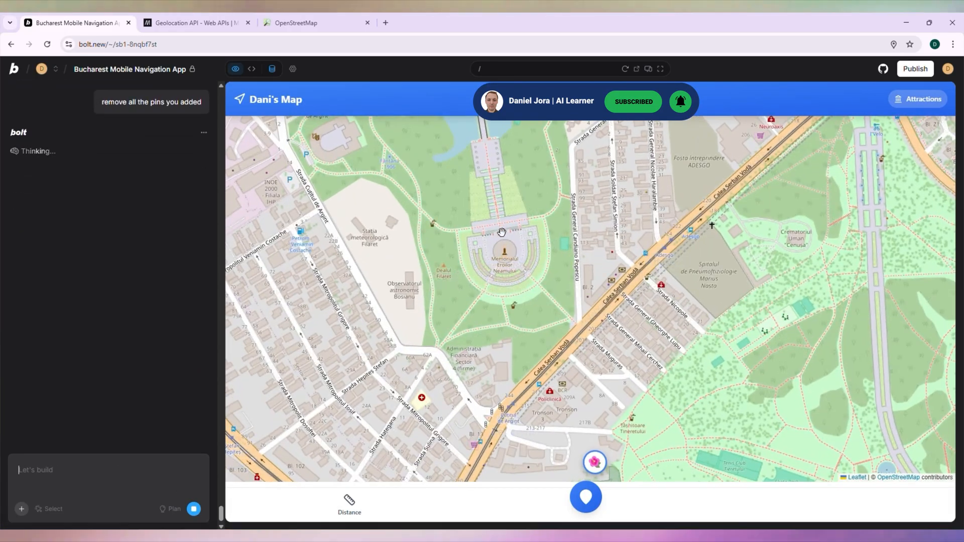
left_click(584, 497)
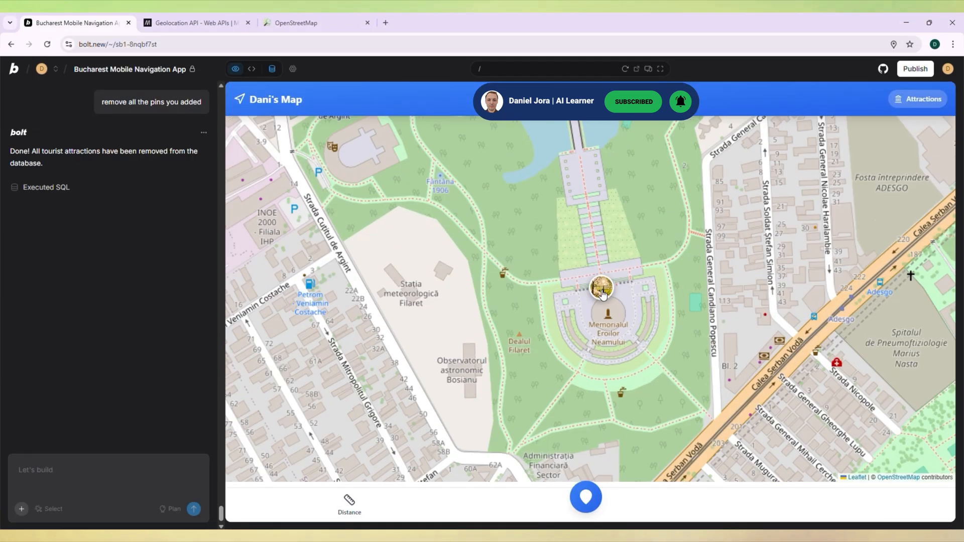
Add an Old Town custom pin with its category, then start a National Museum of Art of Romania pin
left_click(584, 496)
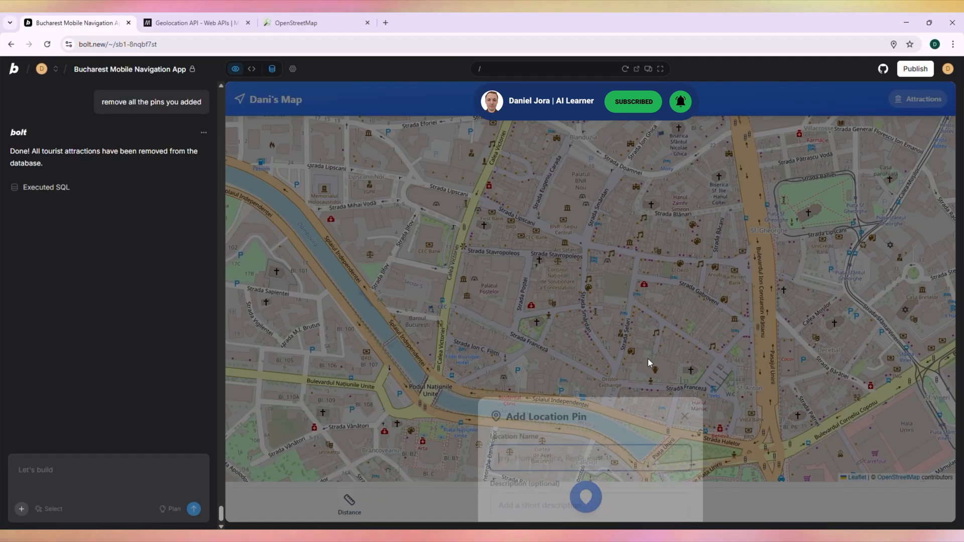
left_click(588, 290)
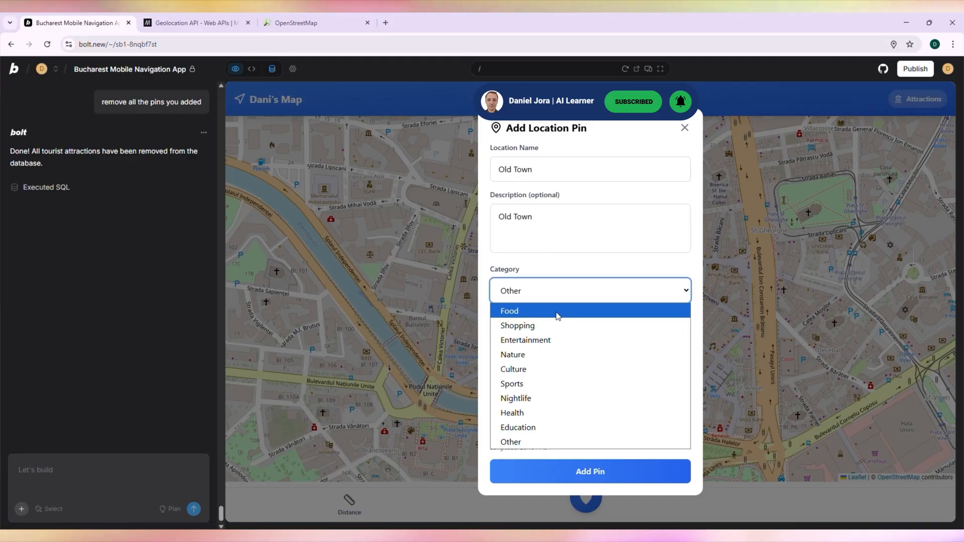
left_click(684, 128)
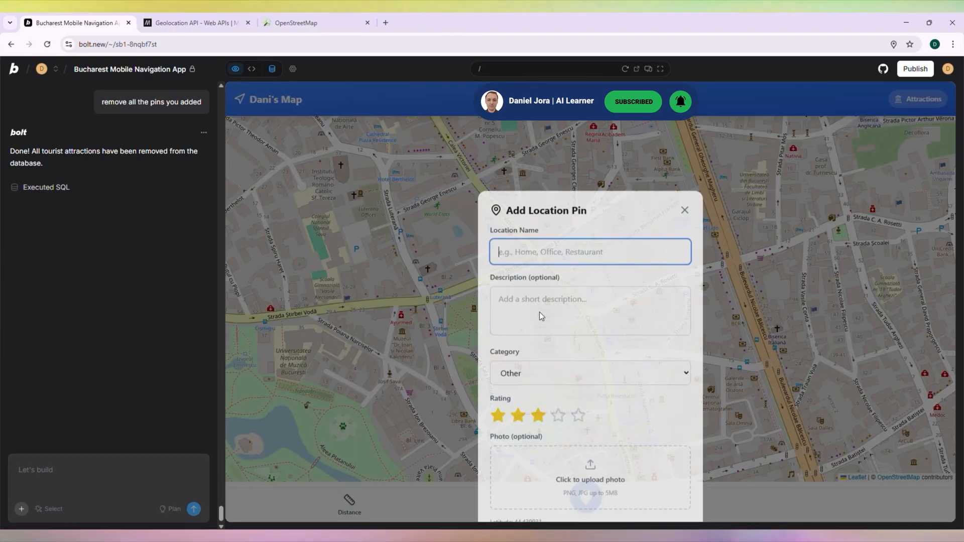
left_click(588, 290)
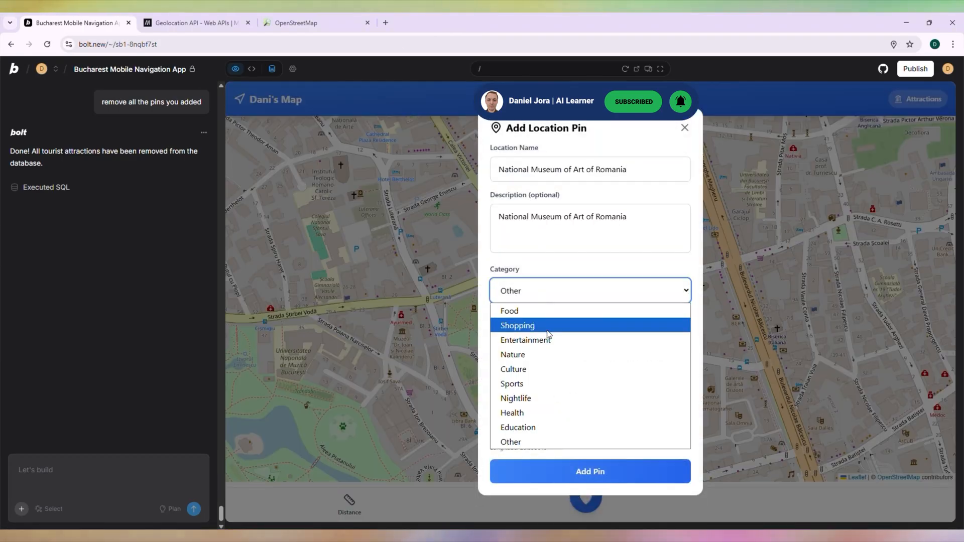
mouse_move(558, 358)
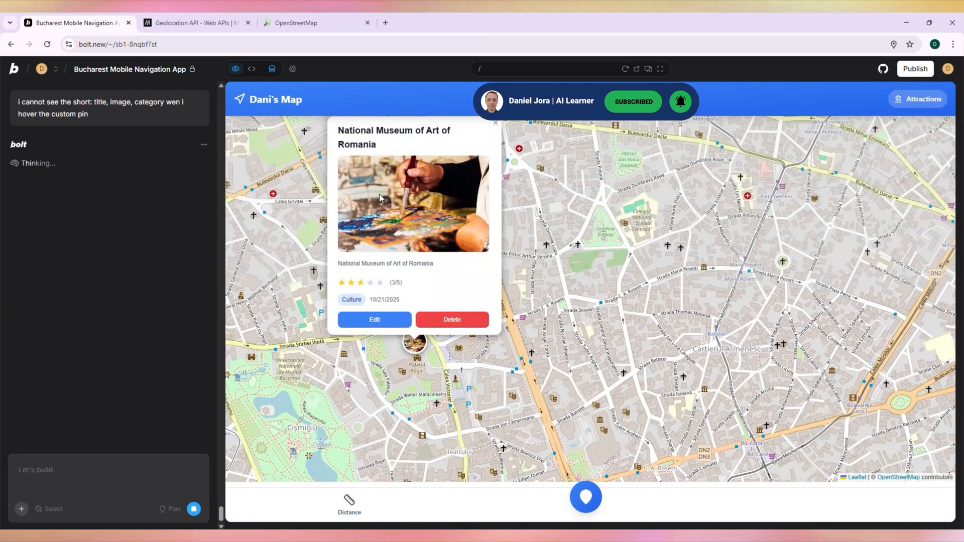
Scroll through the Places list of the five custom pins with photos, categories and ratings
left_click(496, 123)
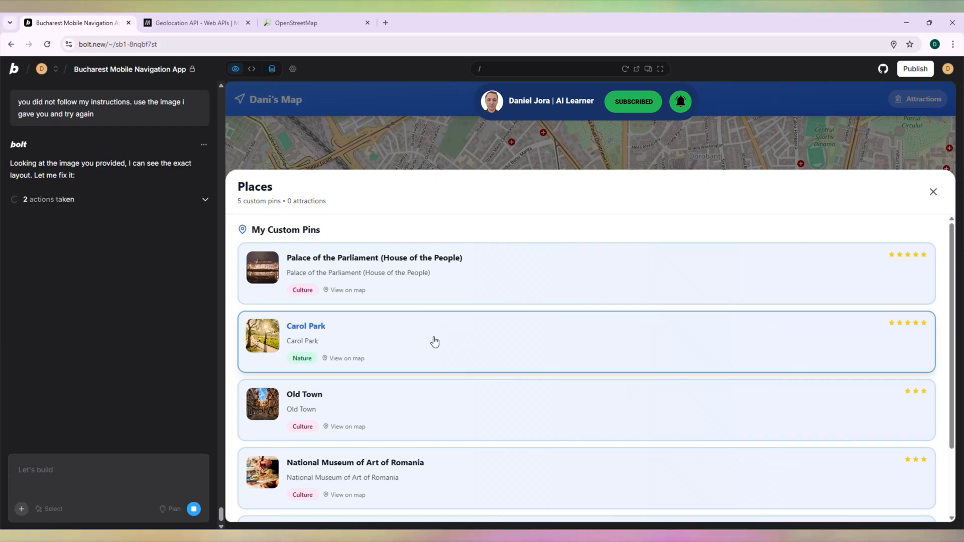
scroll("down", 3)
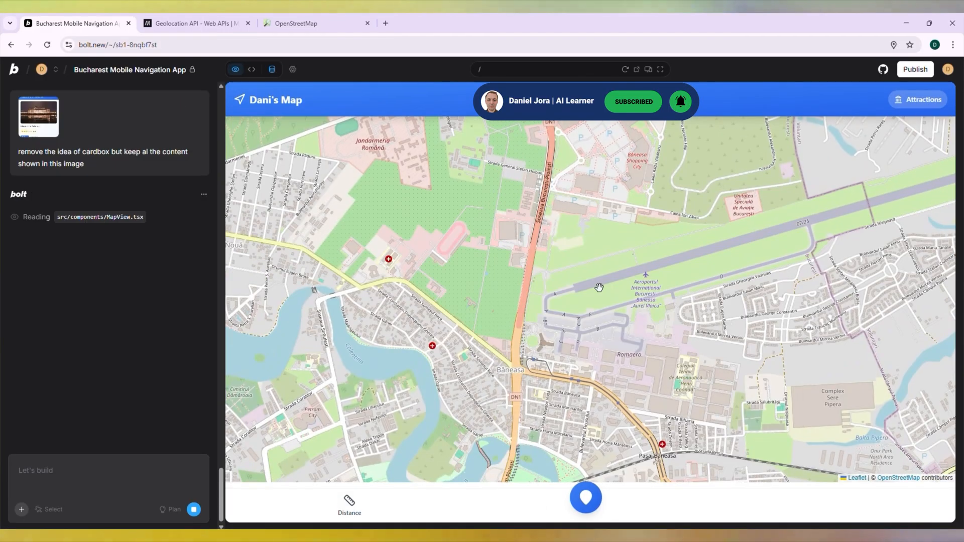
Drop an Airport pin near the airport and keep its category as Other
left_click(599, 288)
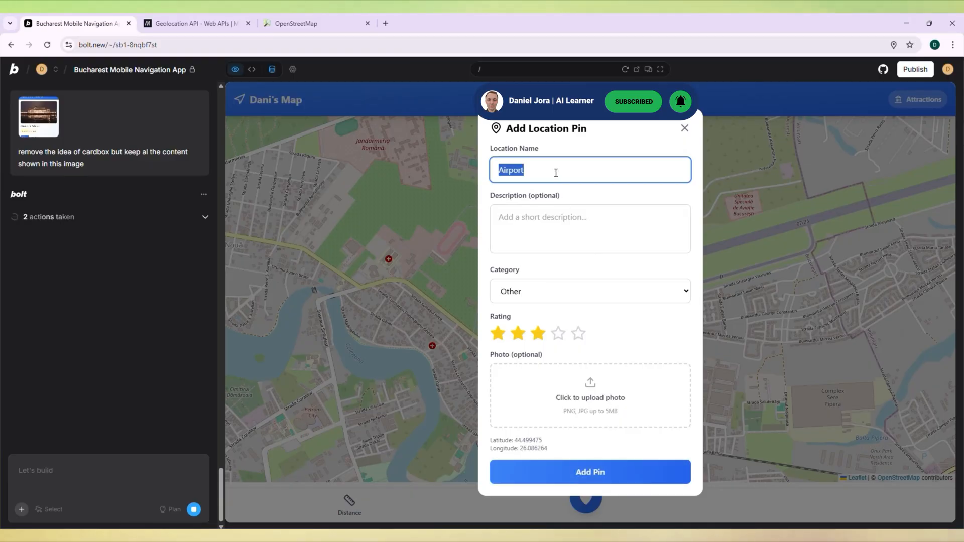
left_click(589, 291)
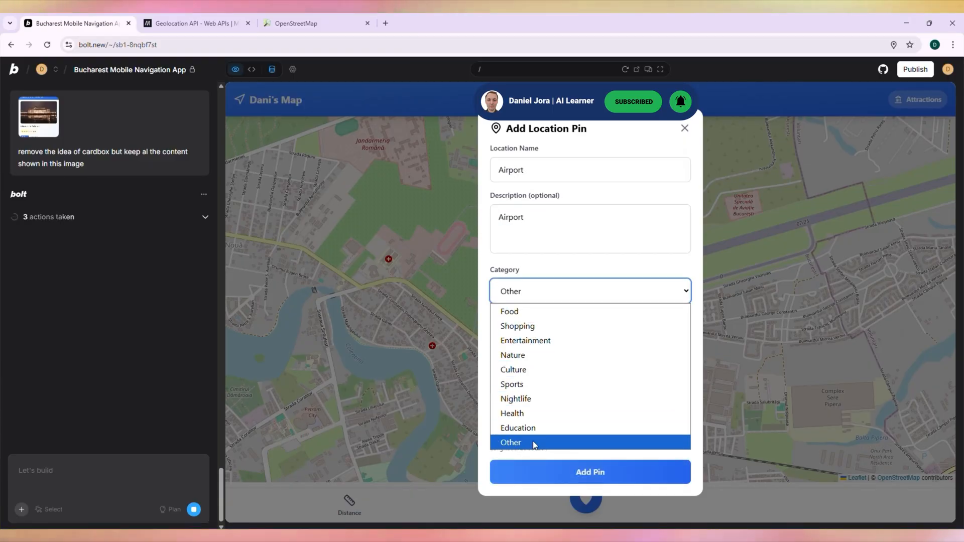
left_click(510, 441)
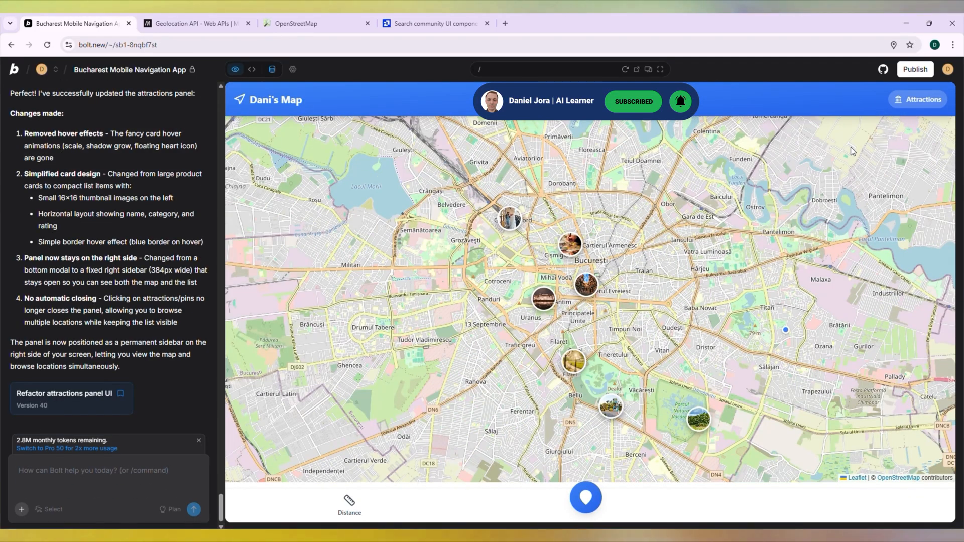
From the Places sidebar, fly to the Railway Station, Palace of the Parliament and National Park Vacaresti, filtering by Entertainment and Nature
left_click(917, 99)
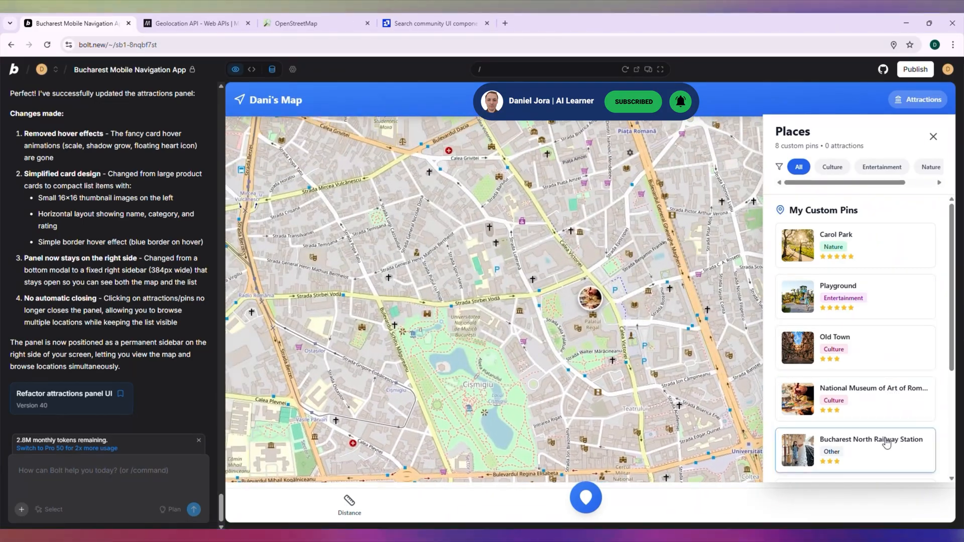
left_click(831, 167)
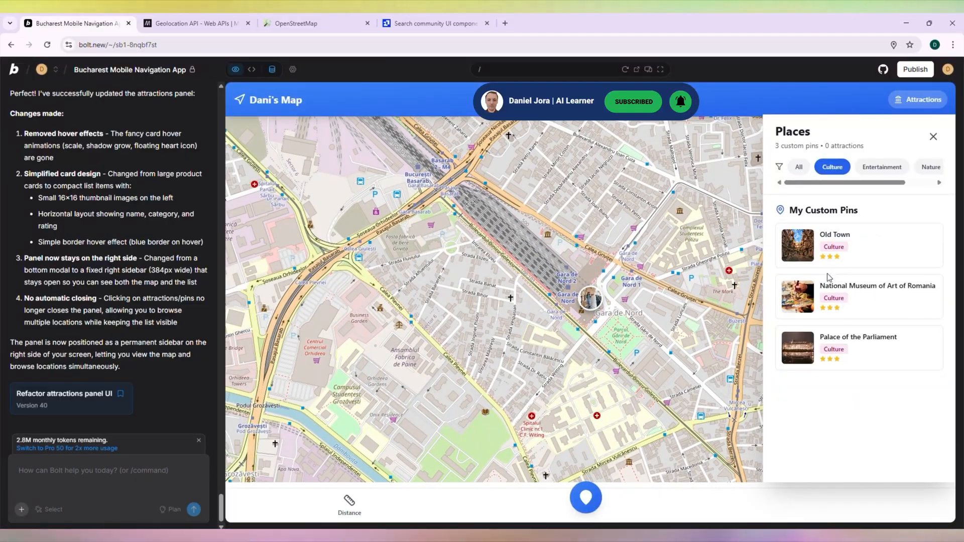
left_click(858, 347)
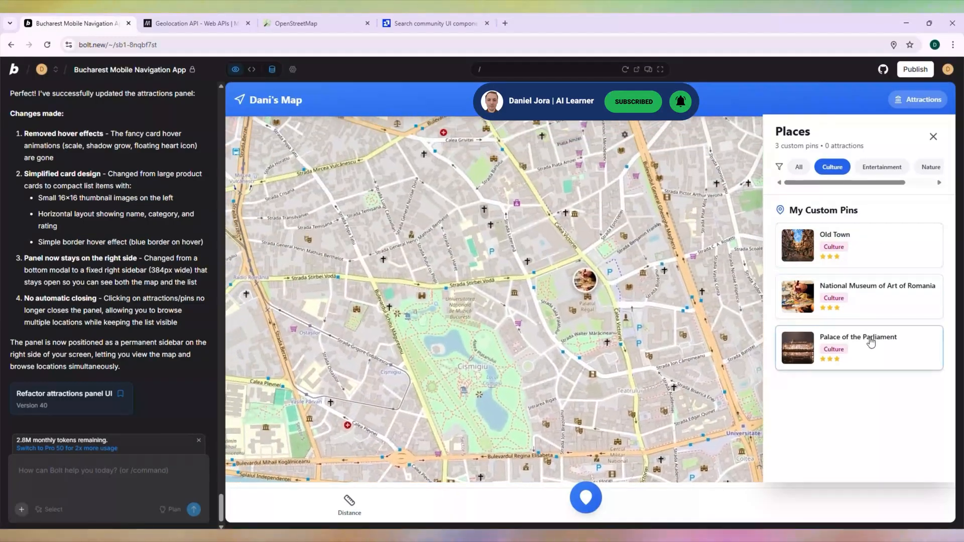
left_click(881, 167)
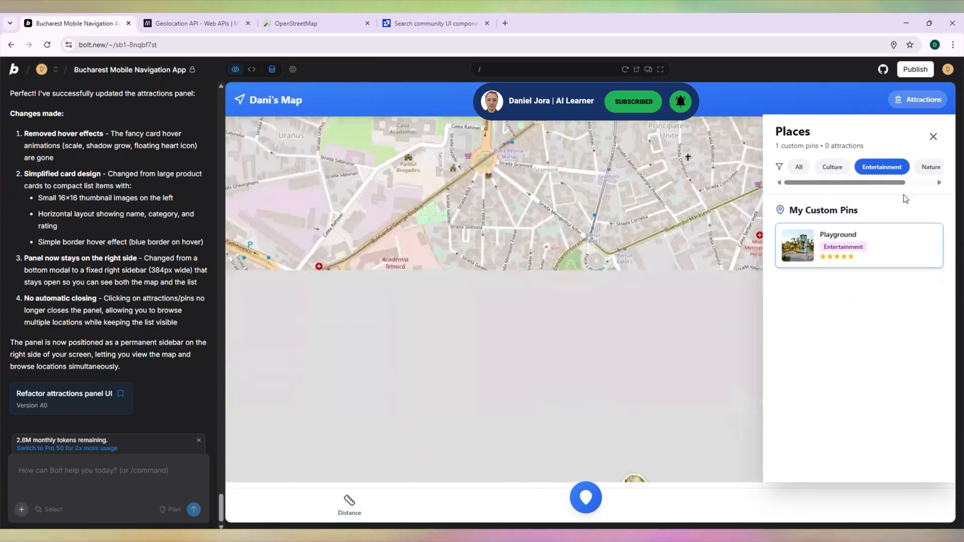
left_click(929, 167)
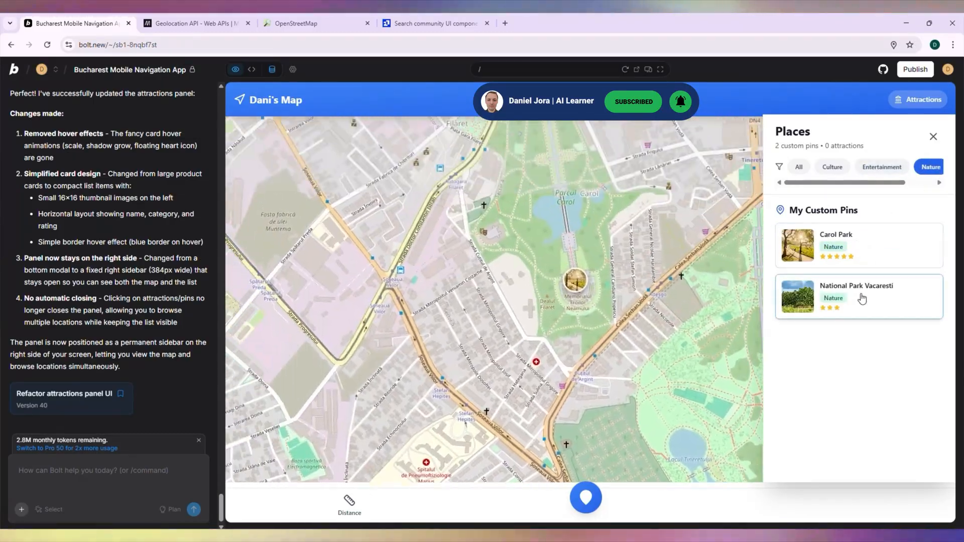
left_click(858, 245)
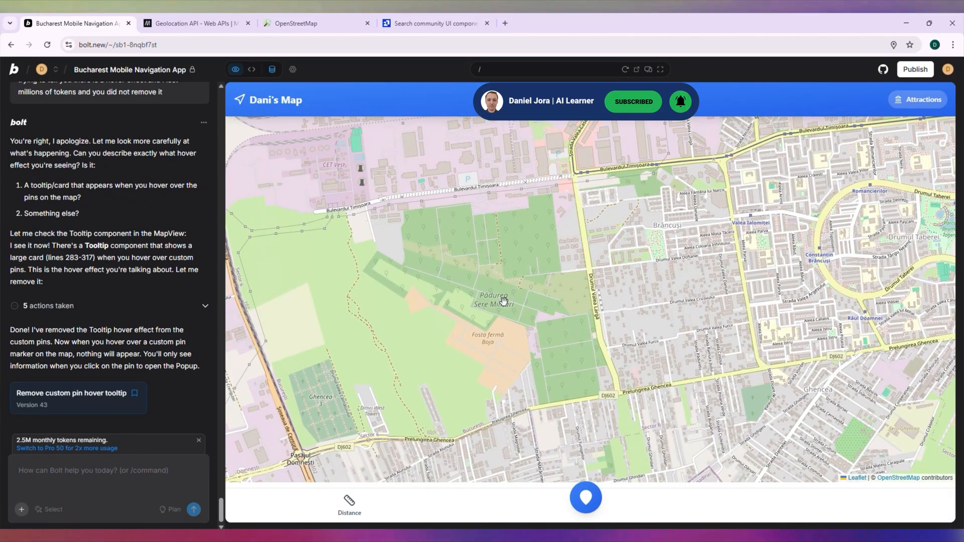
Save the new Forest pin and view its popup with photo, three stars and Nature tag
left_click(584, 497)
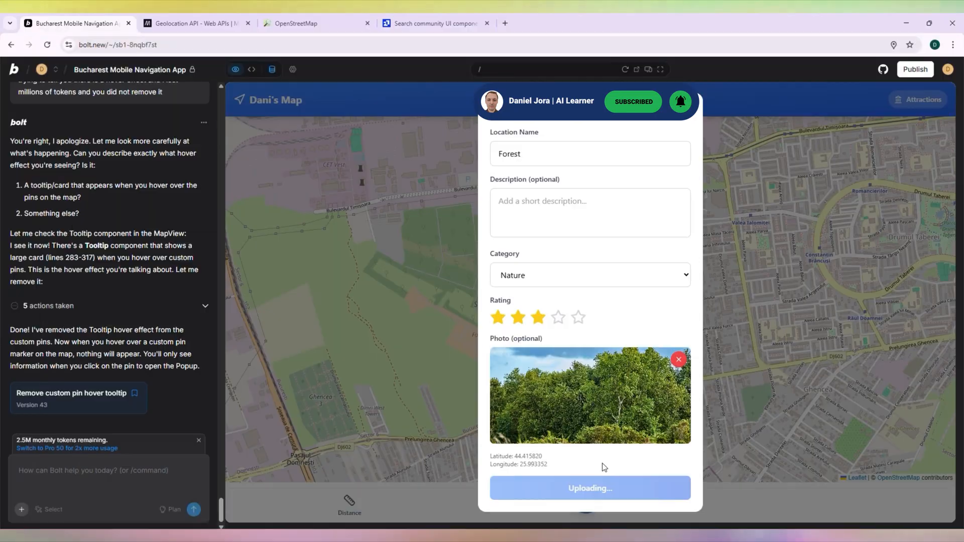
left_click(589, 488)
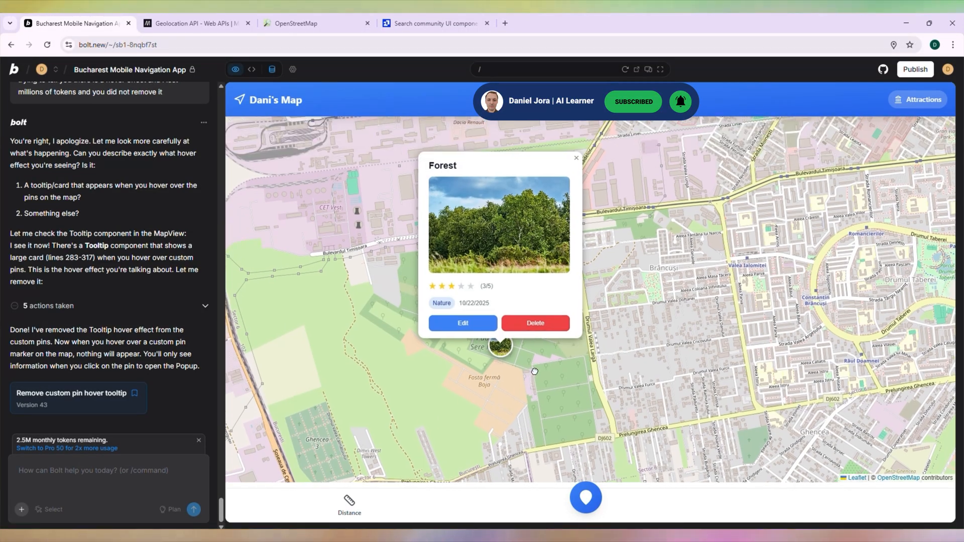